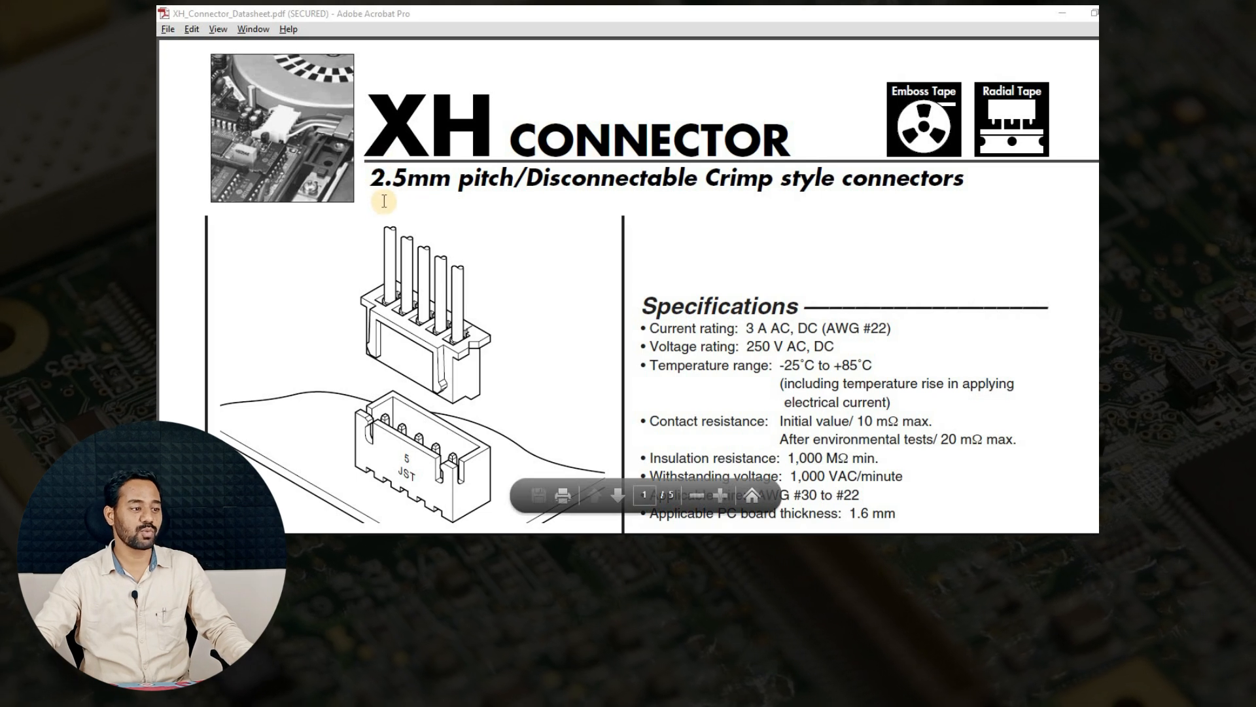
{"action": "mouse_move", "coordinate": [421, 185]}
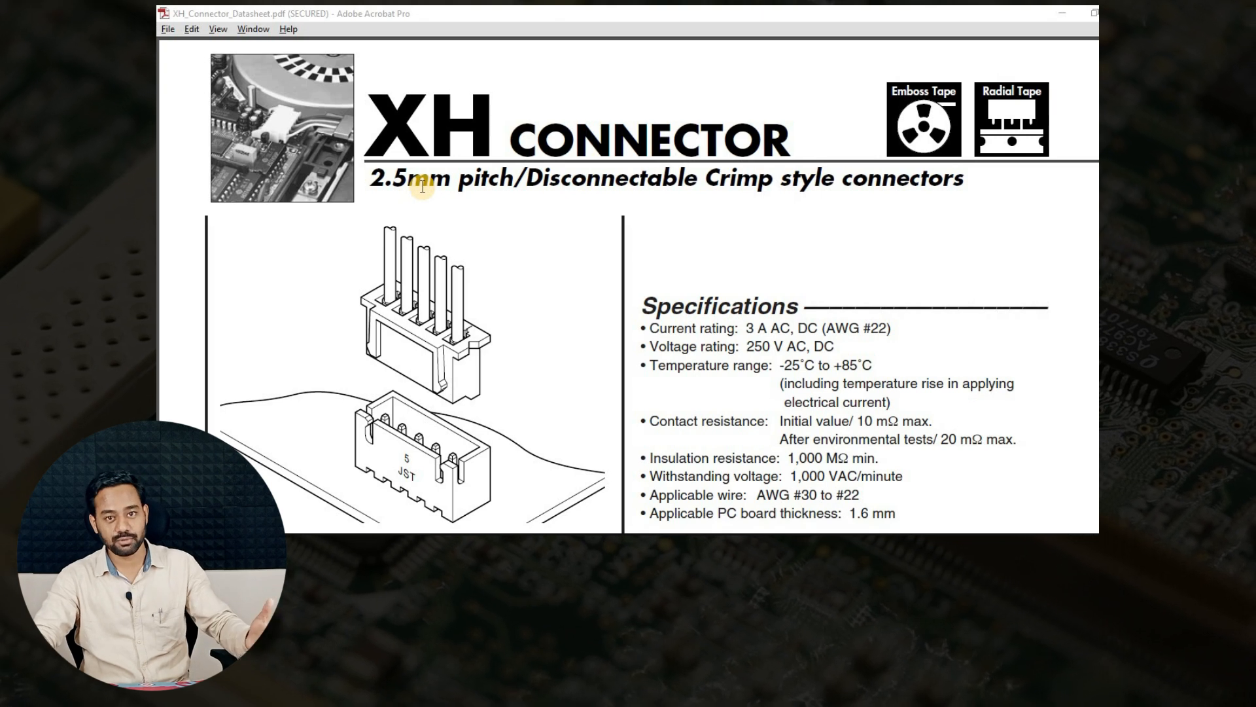
{"action": "mouse_move", "coordinate": [751, 328]}
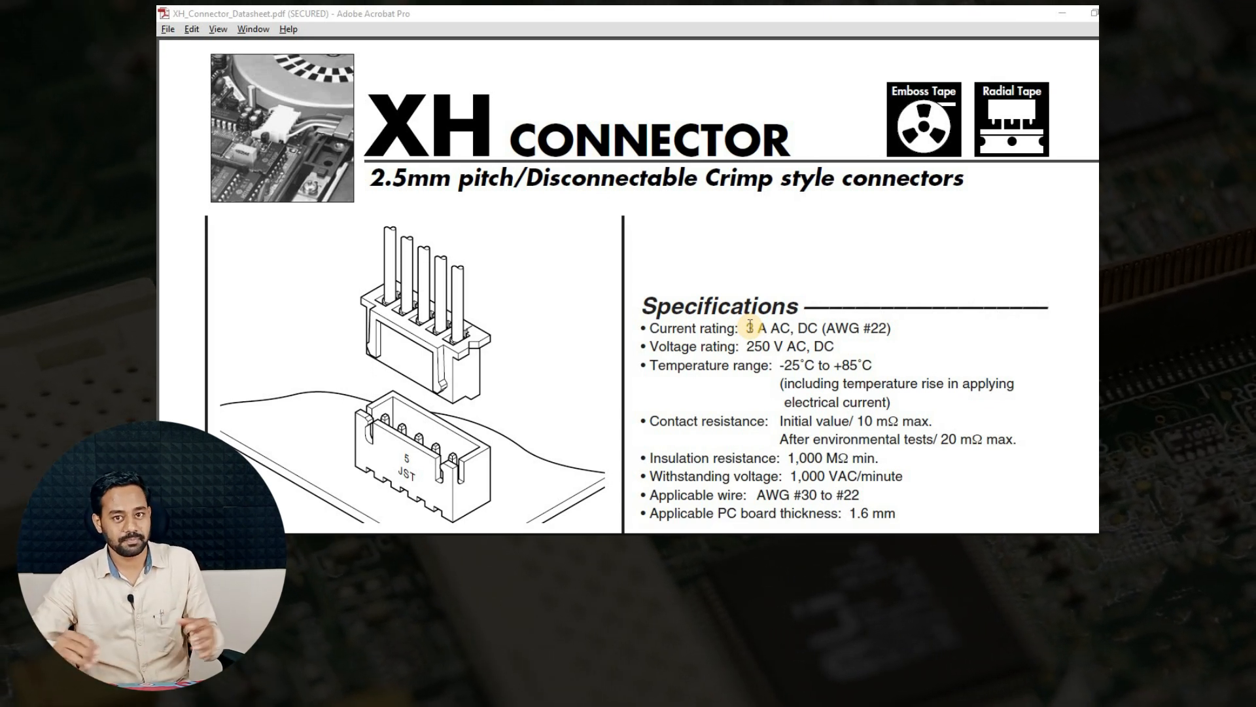
- Scroll the XH datasheet down past Specifications and Standards to the Through-hole type drawings
{"action": "scroll", "scroll_direction": "down", "scroll_amount": 3}
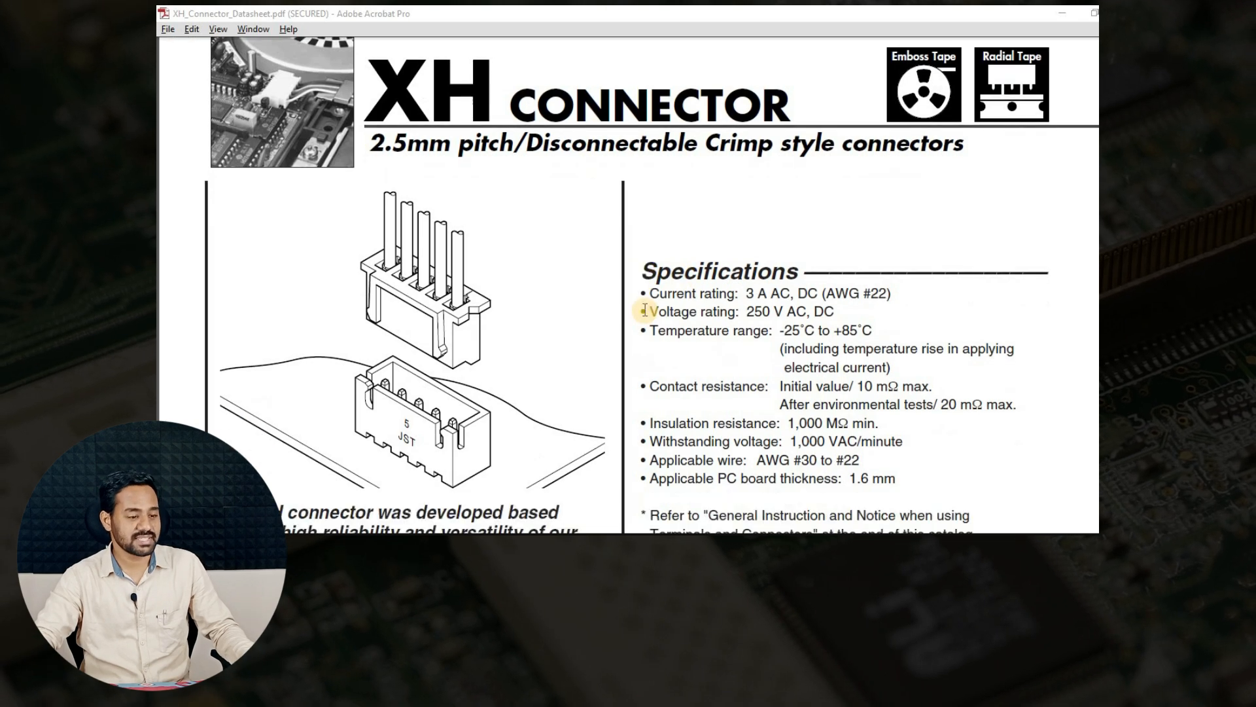
{"action": "scroll", "scroll_direction": "down", "scroll_amount": 3}
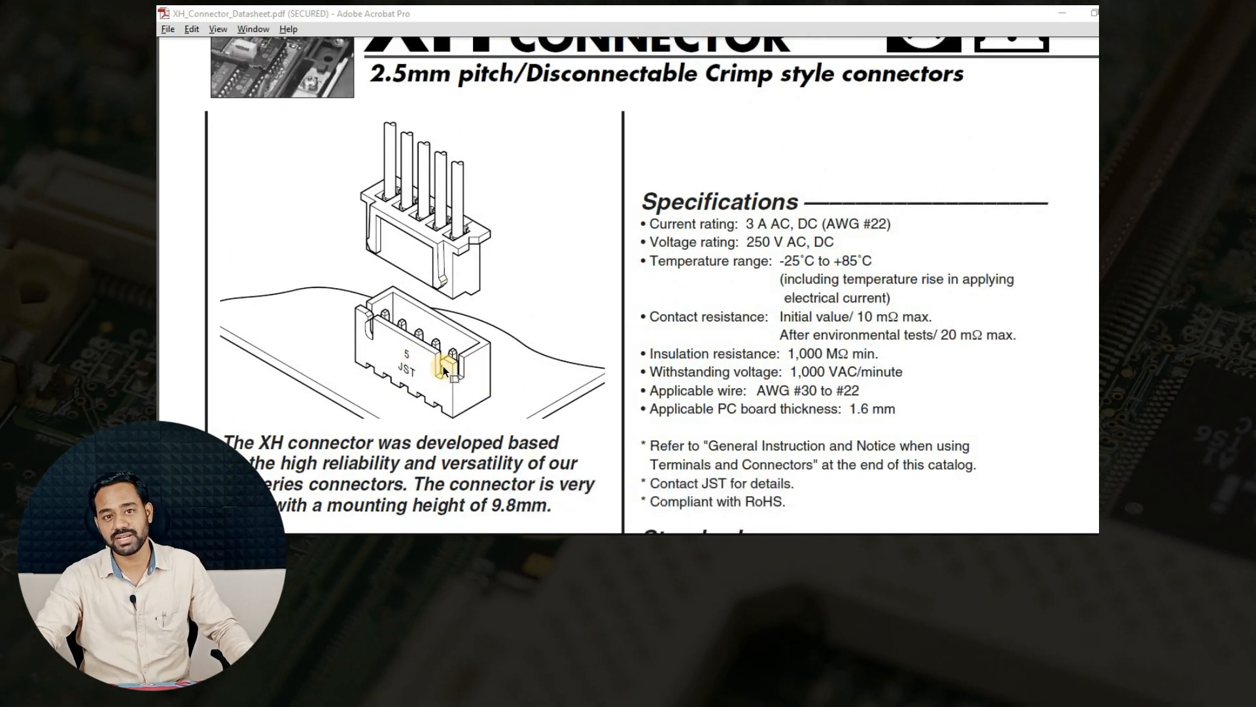
{"action": "scroll", "scroll_direction": "down", "scroll_amount": 3}
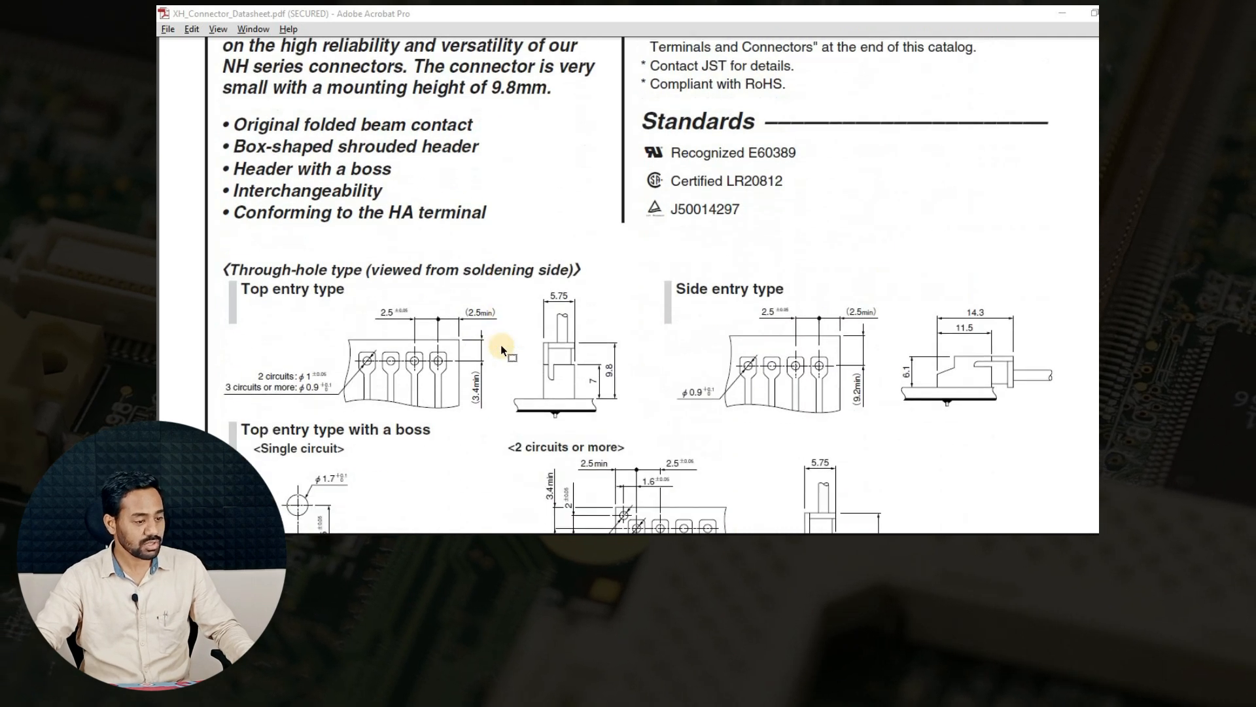
- Scroll past the SMT drawings to the crimp applicator table and Housing XHP dimensions
{"action": "scroll", "scroll_direction": "down", "scroll_amount": 3}
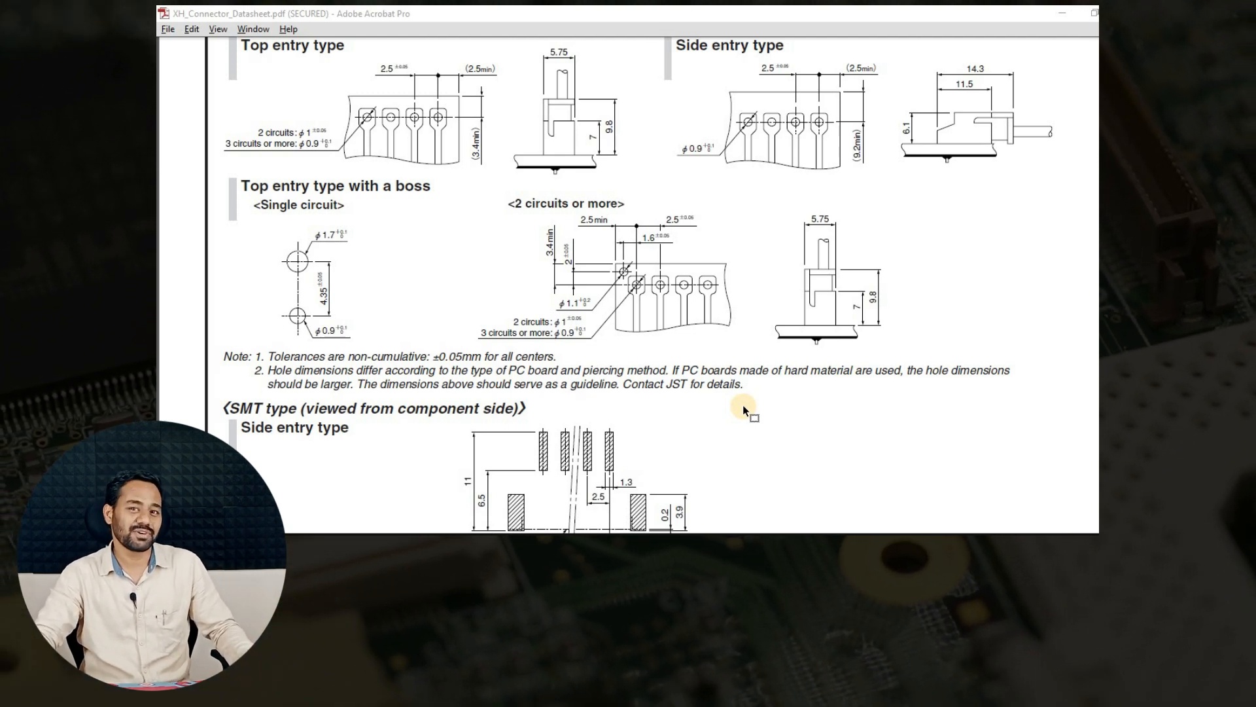
{"action": "scroll", "scroll_direction": "down", "scroll_amount": 3}
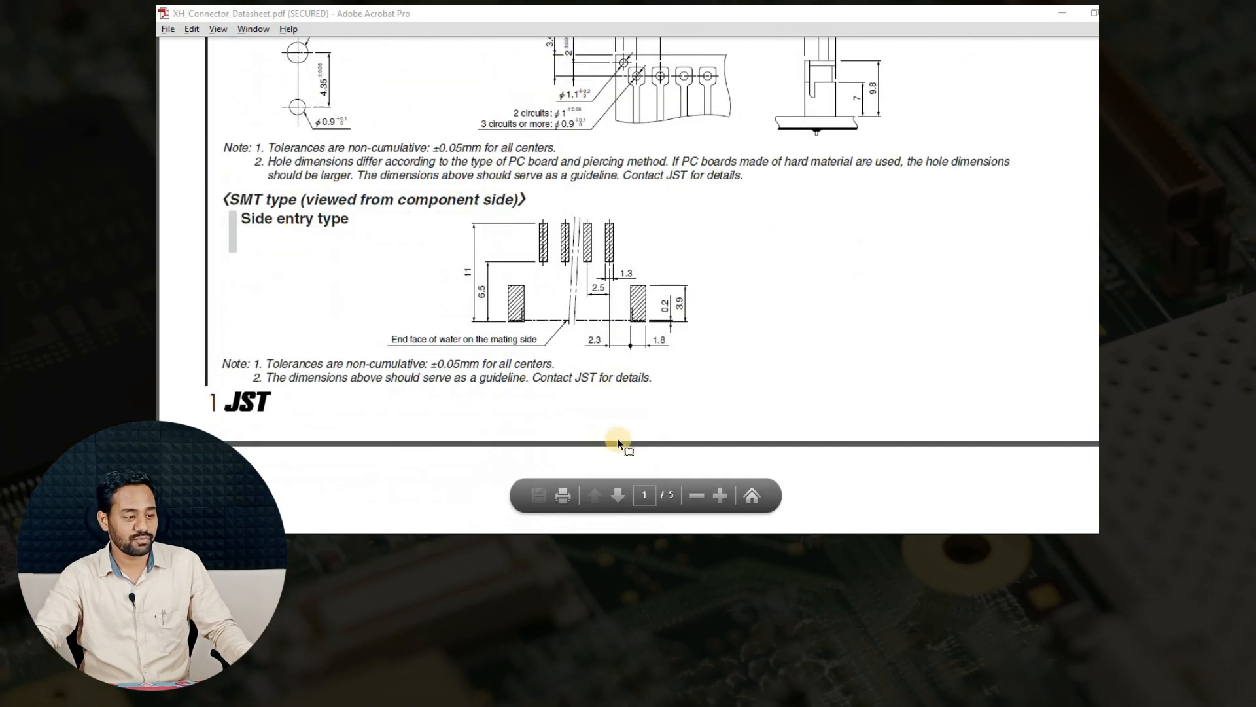
{"action": "left_click", "coordinate": [617, 495]}
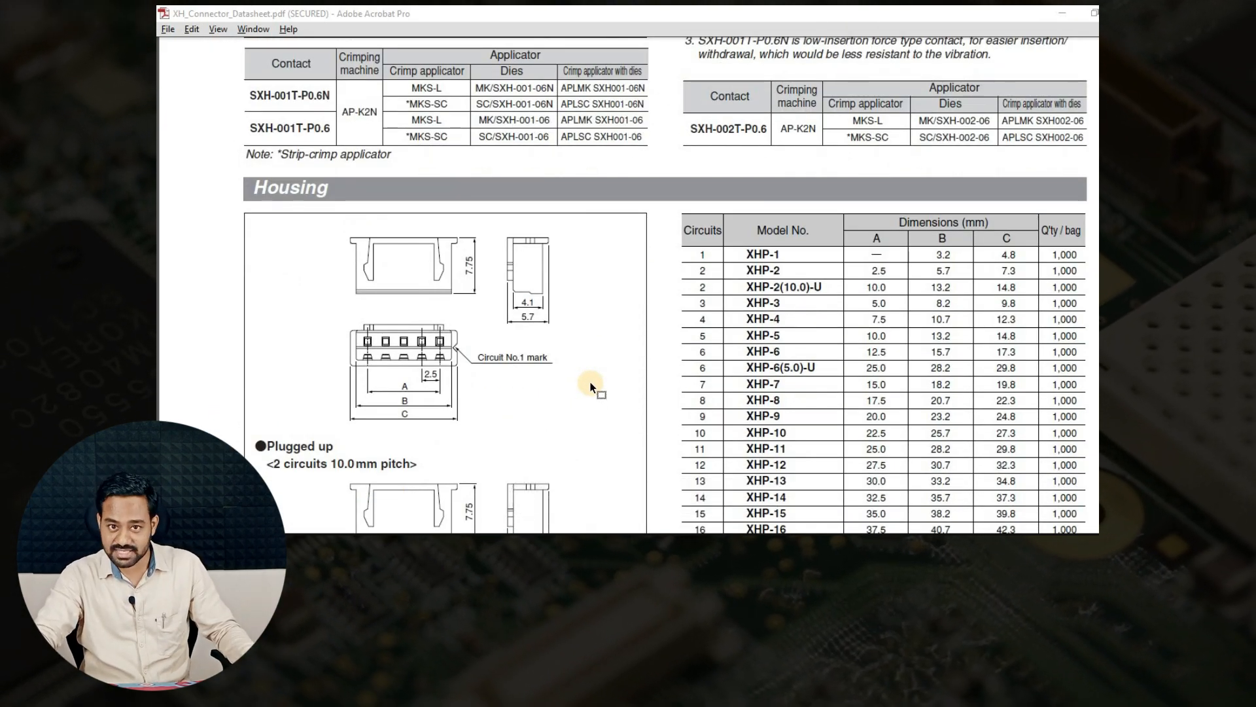
- Scroll to the through-hole shrouded header B/S-XH-A dimension table on page 3
{"action": "scroll", "scroll_direction": "down", "scroll_amount": 3}
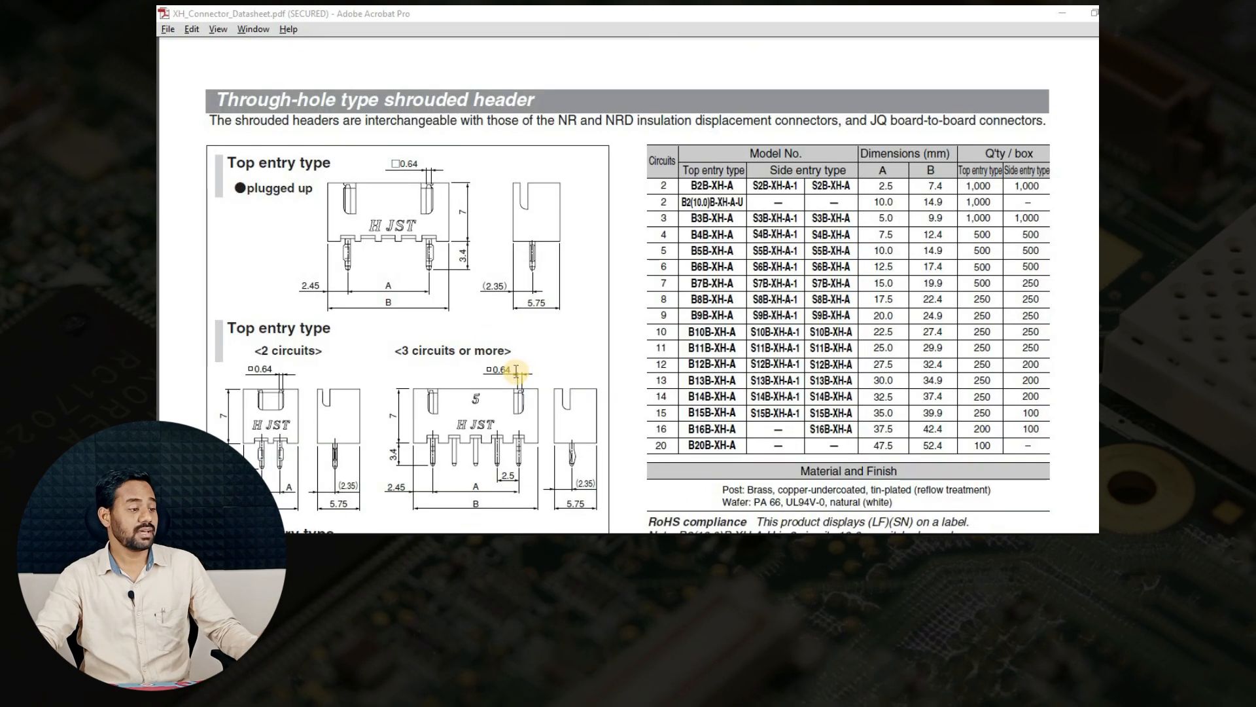
{"action": "scroll", "scroll_direction": "down", "scroll_amount": 3}
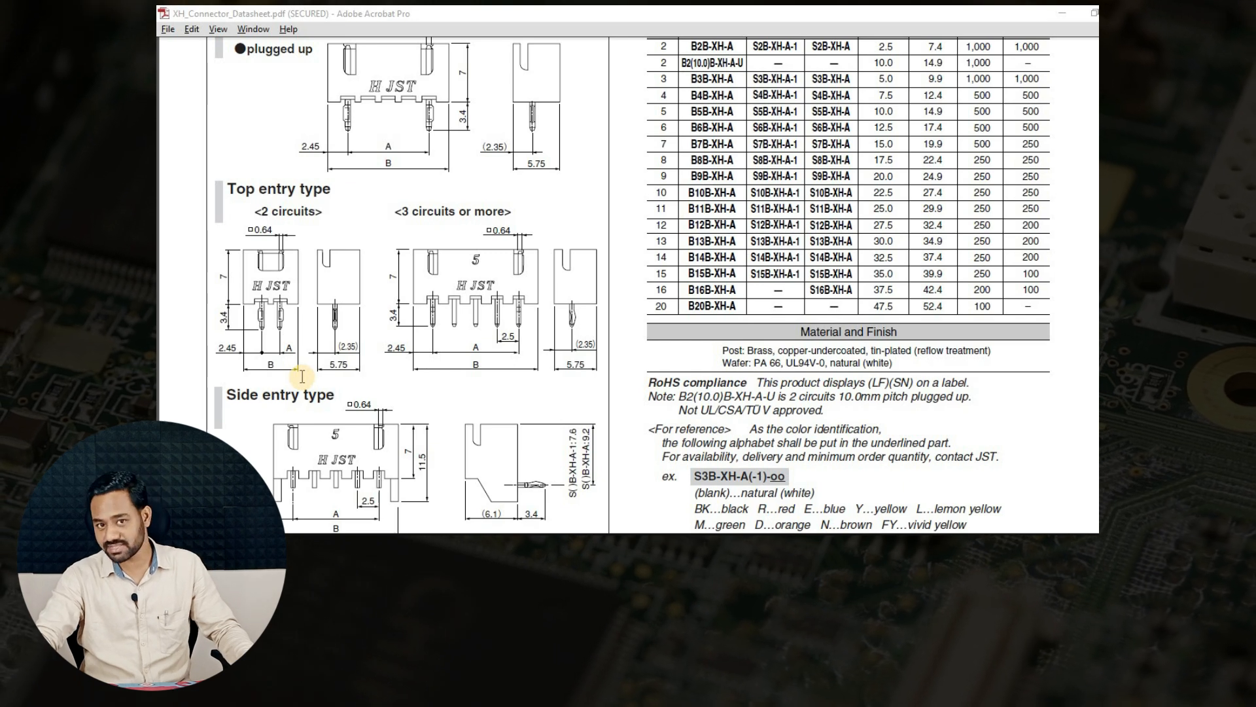
{"action": "mouse_move", "coordinate": [439, 338]}
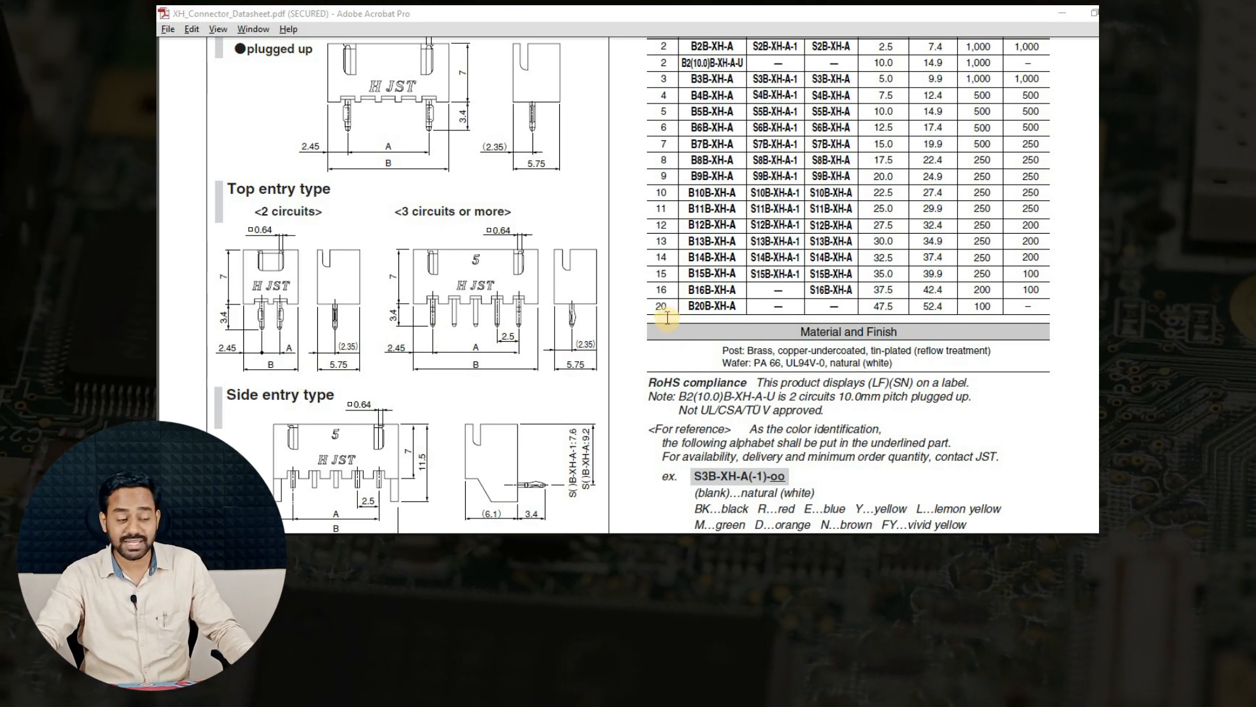
{"action": "mouse_move", "coordinate": [408, 381]}
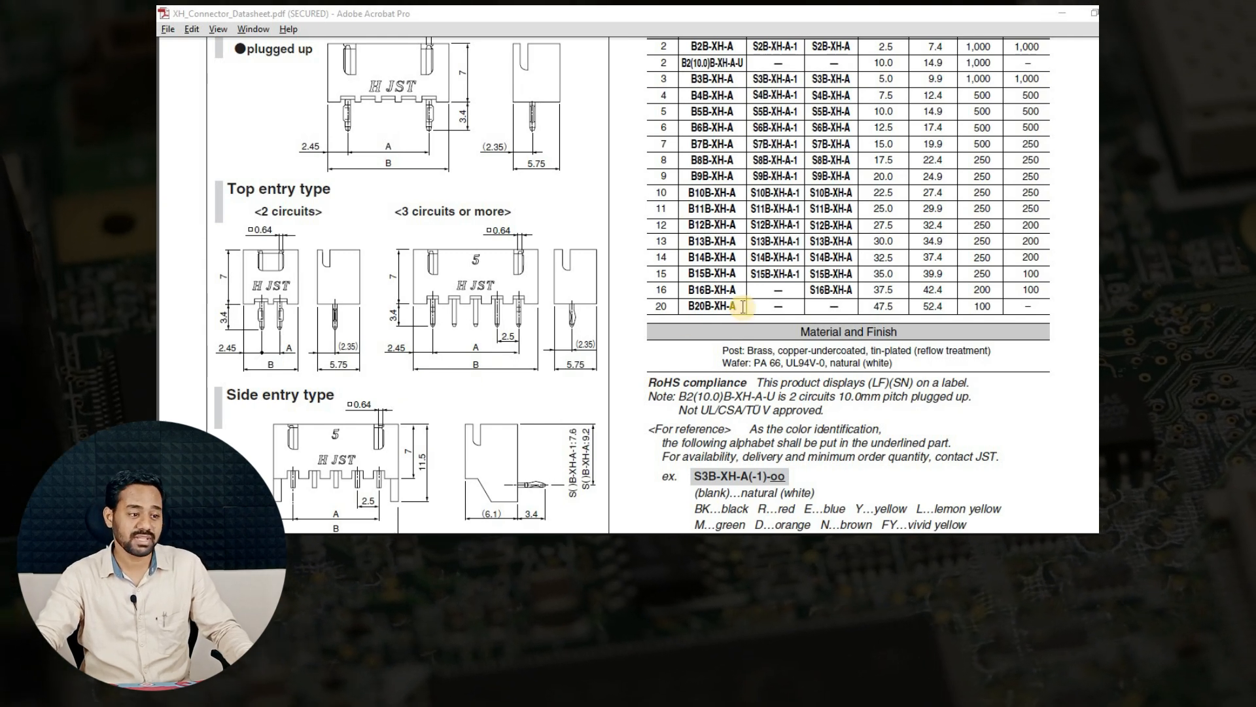
{"action": "scroll", "scroll_direction": "up", "scroll_amount": 3}
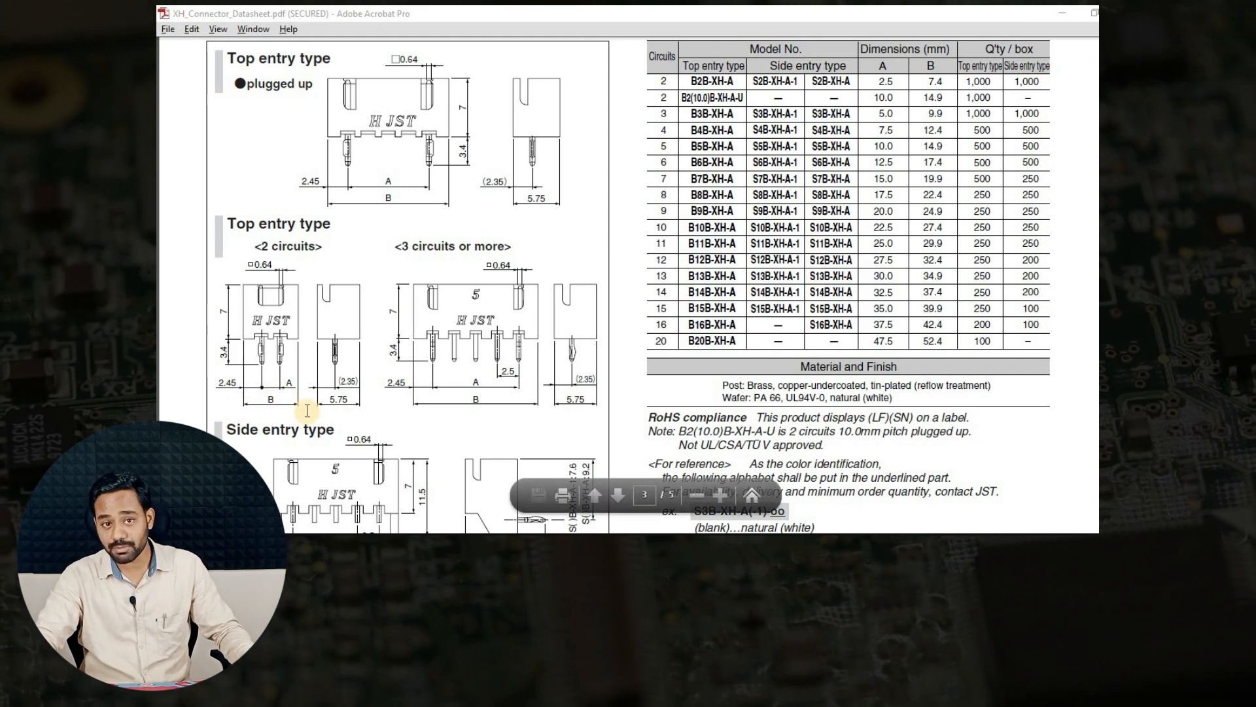
{"action": "mouse_move", "coordinate": [324, 345]}
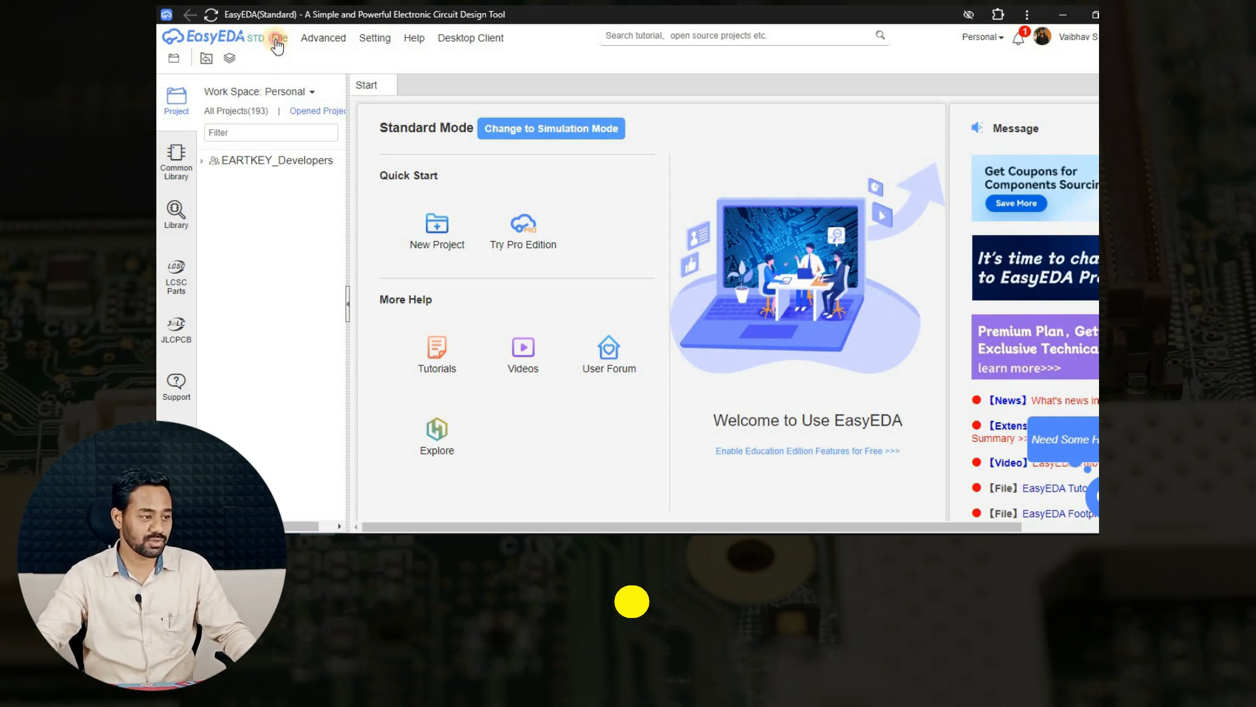
- Start a new schematic symbol document from File > New
{"action": "left_click", "coordinate": [280, 38]}
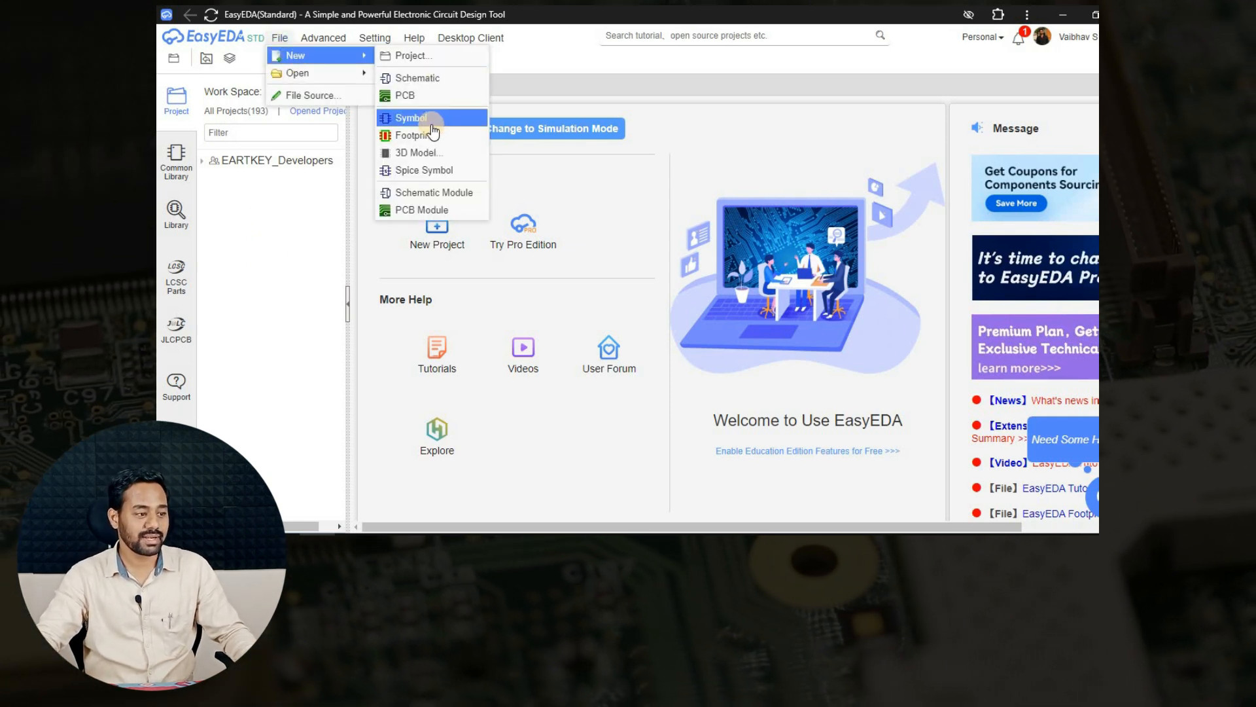
{"action": "left_click", "coordinate": [411, 118]}
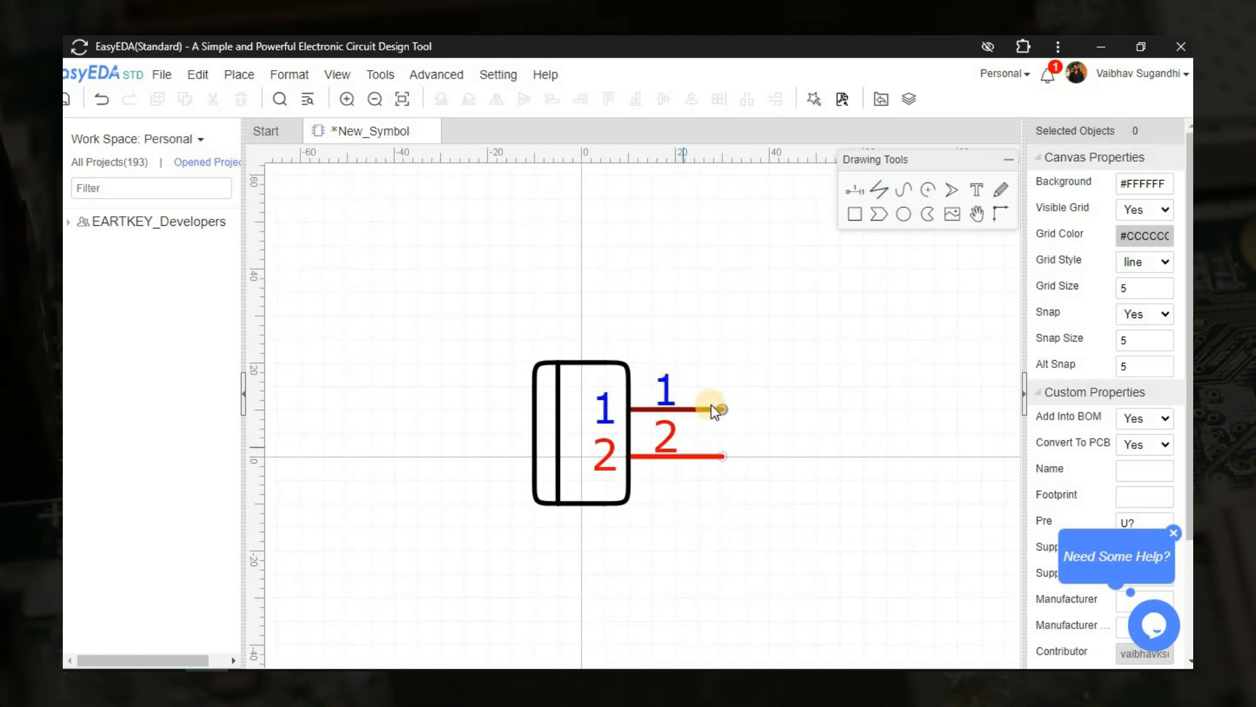
- Check pin 1 of the connector symbol shows name and number 1, then deselect it
{"action": "left_click", "coordinate": [711, 408]}
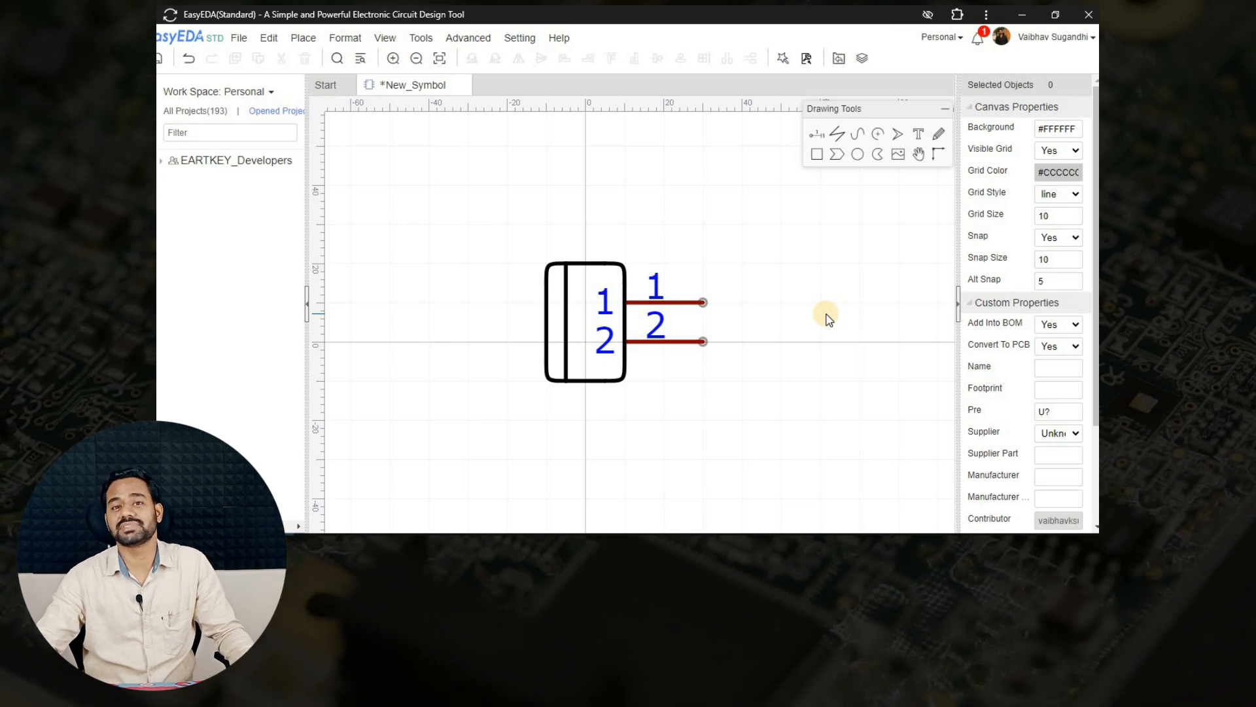
{"action": "mouse_move", "coordinate": [800, 312]}
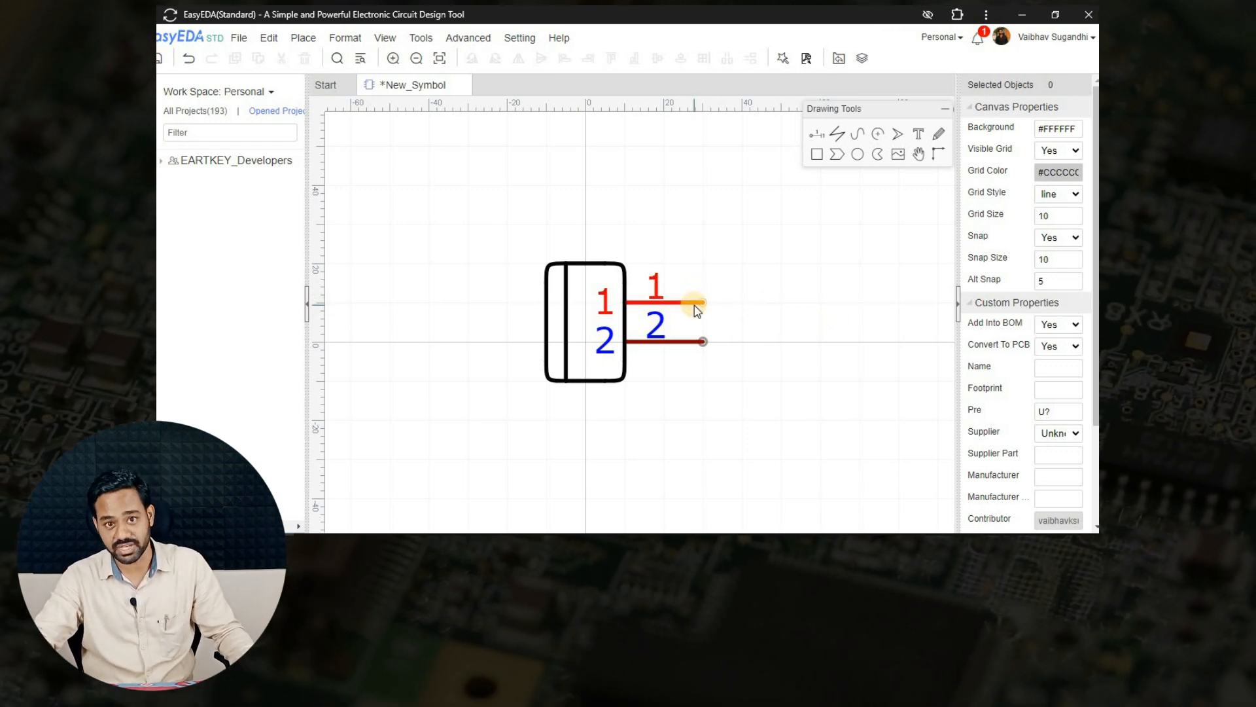
{"action": "left_click", "coordinate": [703, 303]}
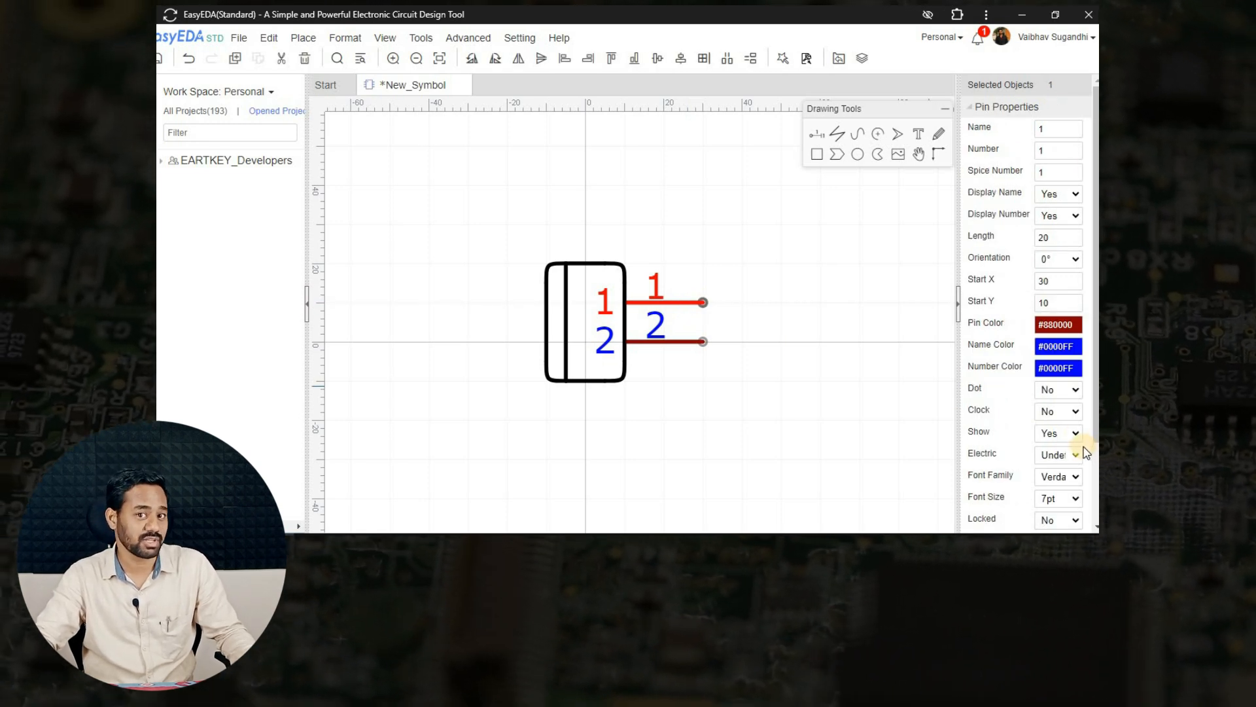
{"action": "left_click", "coordinate": [815, 403]}
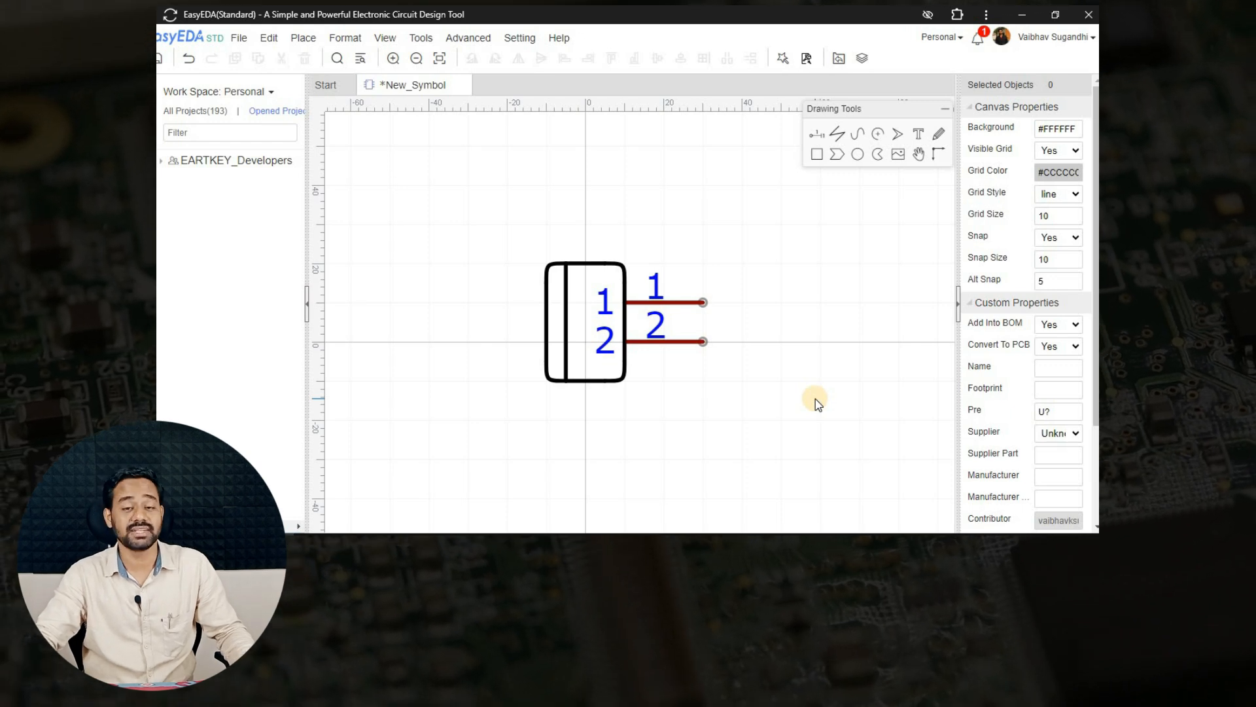
{"action": "mouse_move", "coordinate": [557, 272]}
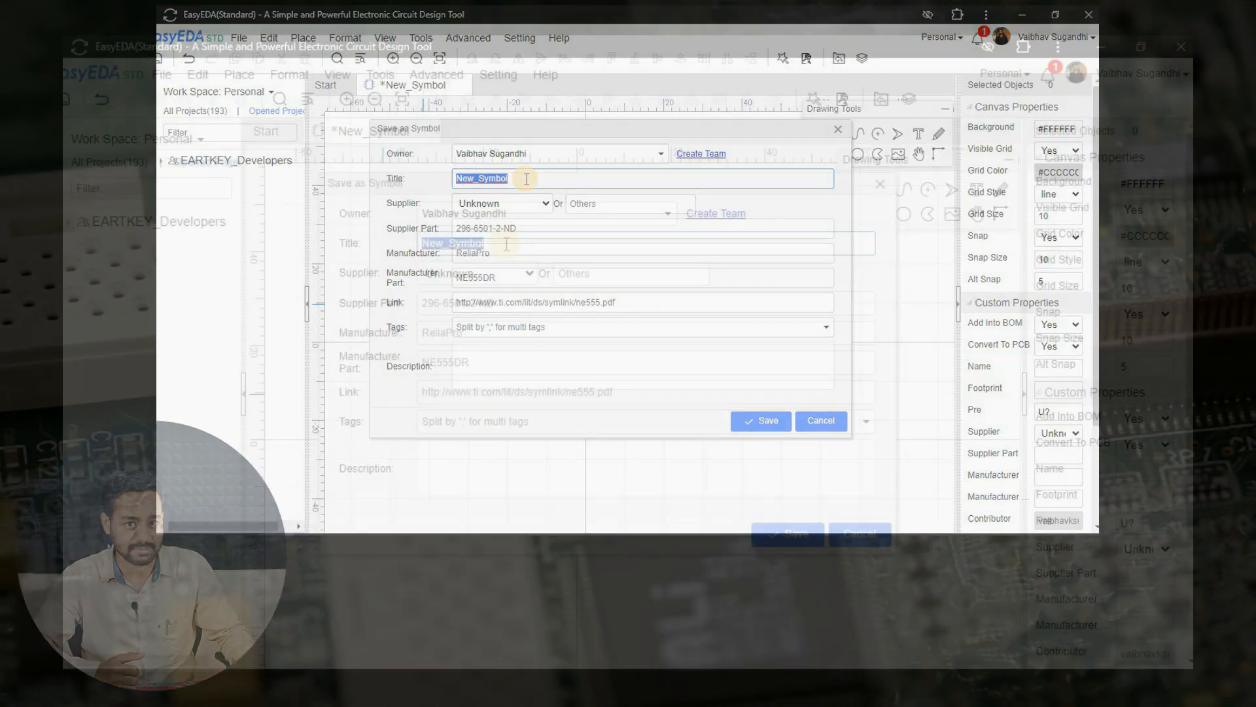
- Enter title JST_XH_2P, manufacturer JST Connectors and JST XH tags for the symbol
{"action": "type", "text": "JST_2P"}
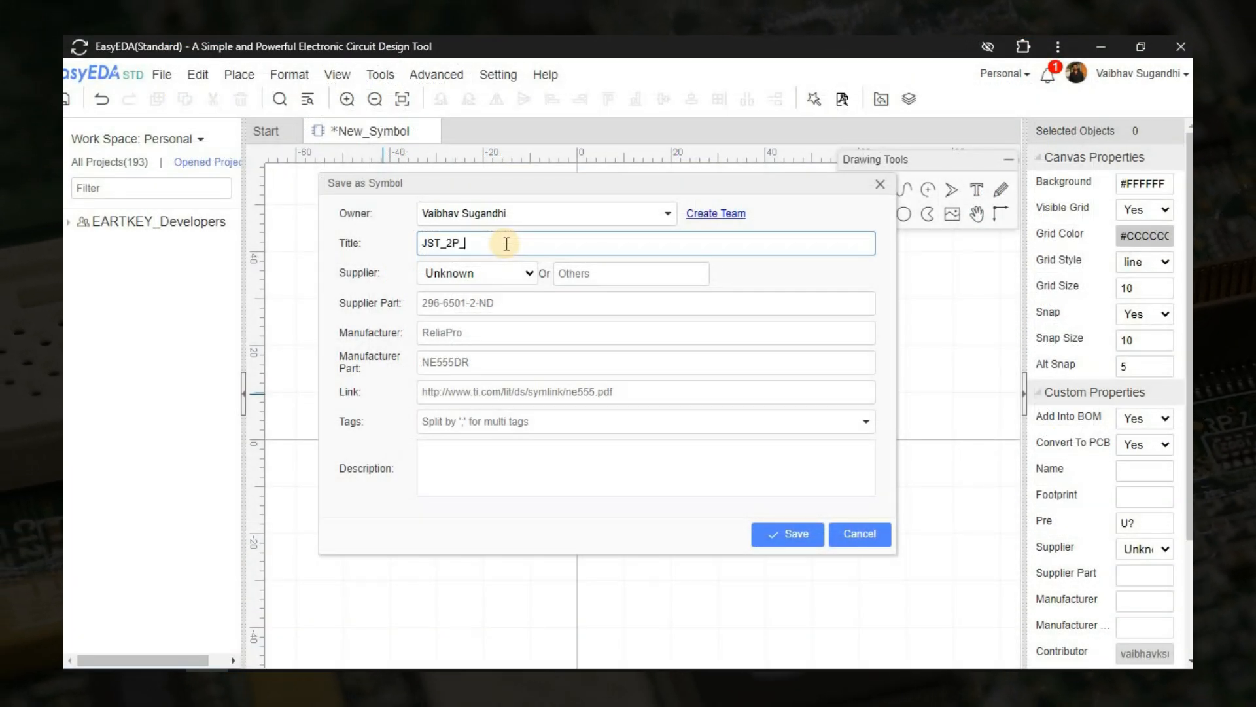
{"action": "type", "text": "_2.5"}
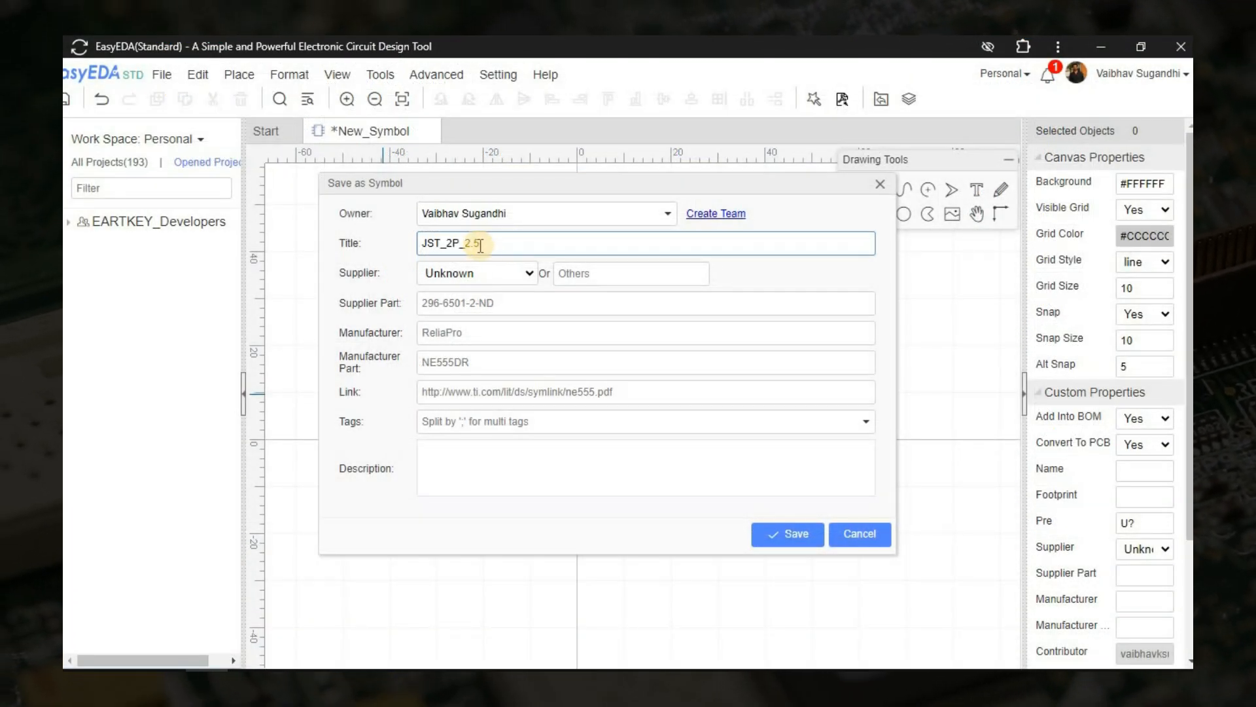
{"action": "type", "text": "4"}
{"action": "left_click", "coordinate": [647, 333]}
{"action": "type", "text": "JST"}
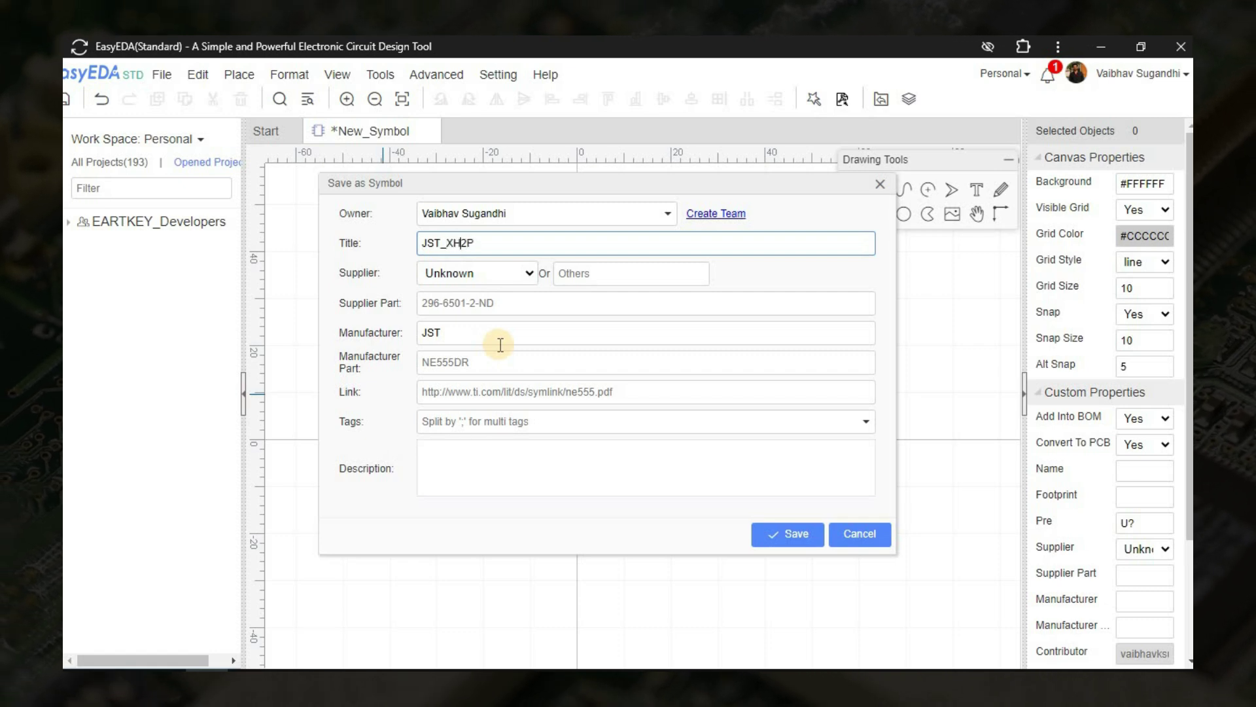
{"action": "type", "text": "C"}
{"action": "left_click", "coordinate": [646, 421]}
{"action": "type", "text": "JST"}
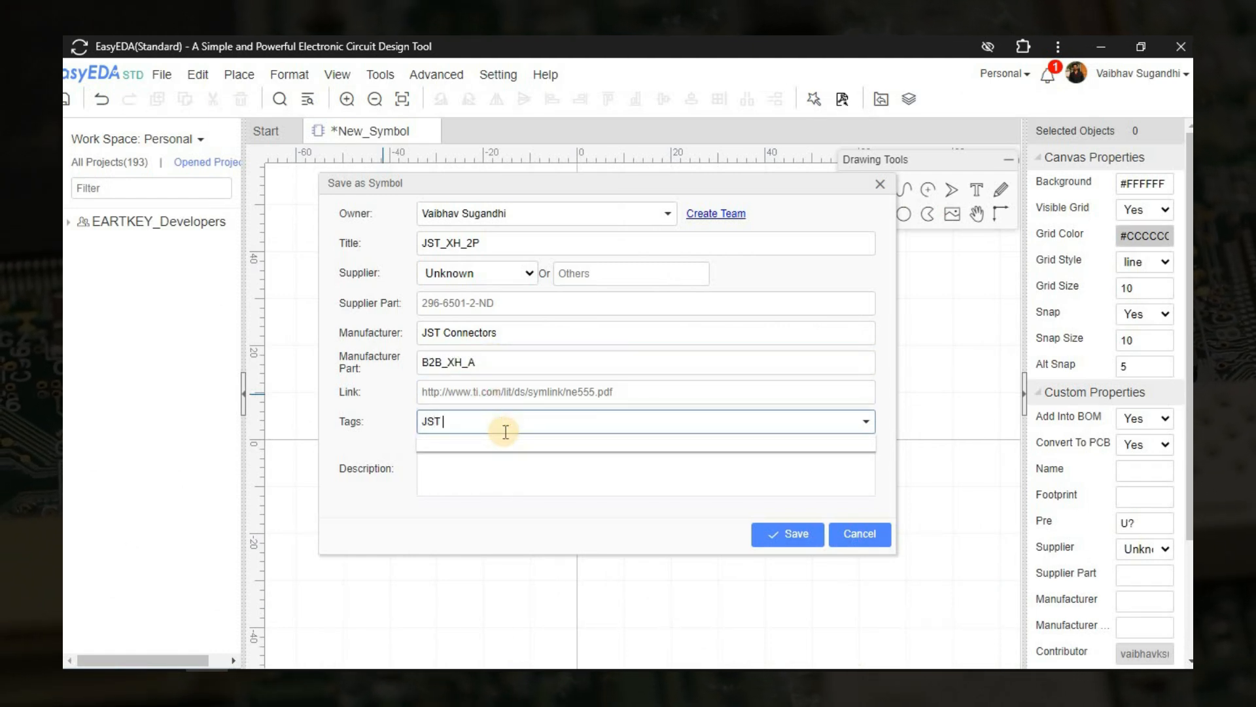
{"action": "type", "text": "Connectors"}
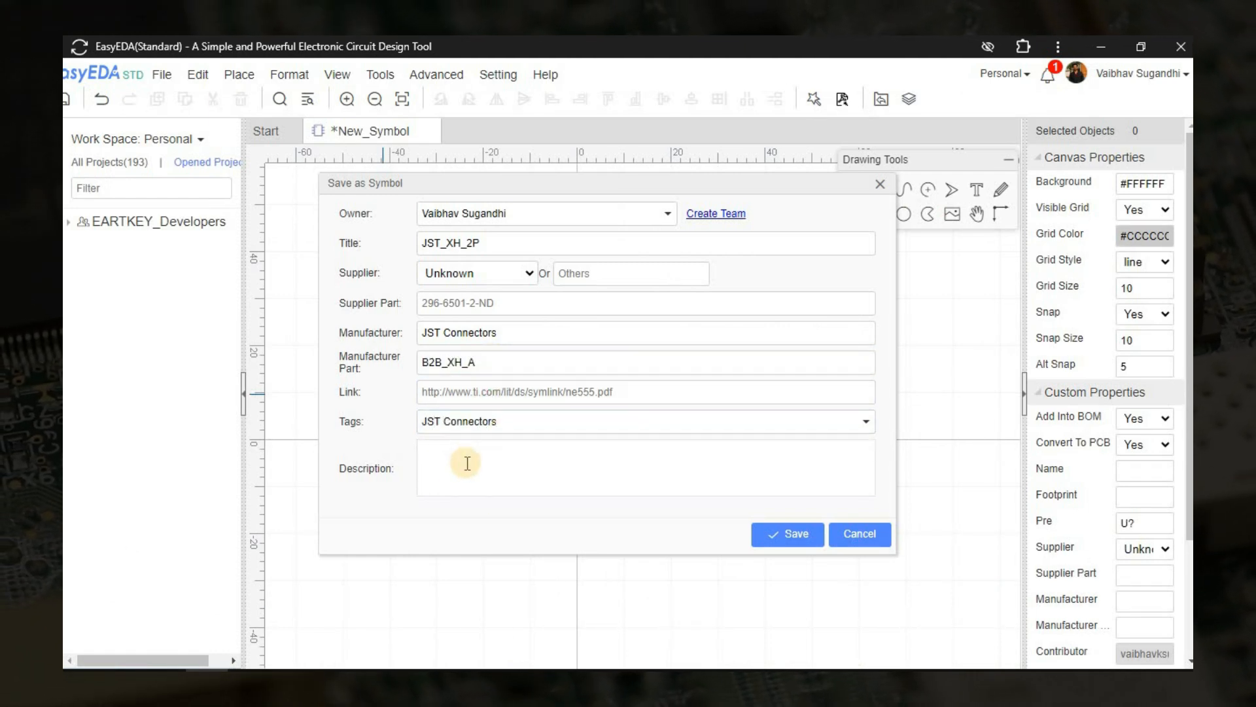
{"action": "type", "text": "JST XH"}
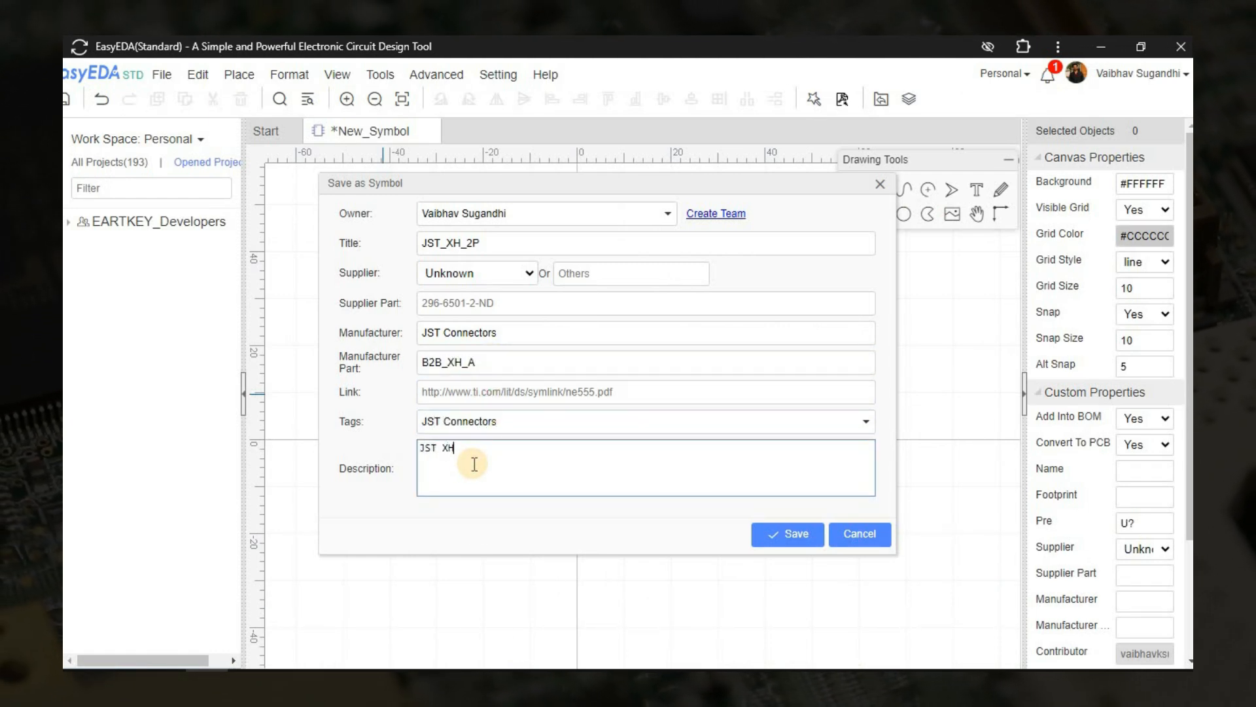
- Describe it as 2 pin connectors with 2.54mm pitch by Vaibhav and save the symbol
{"action": "type", "text": "Connectors with"}
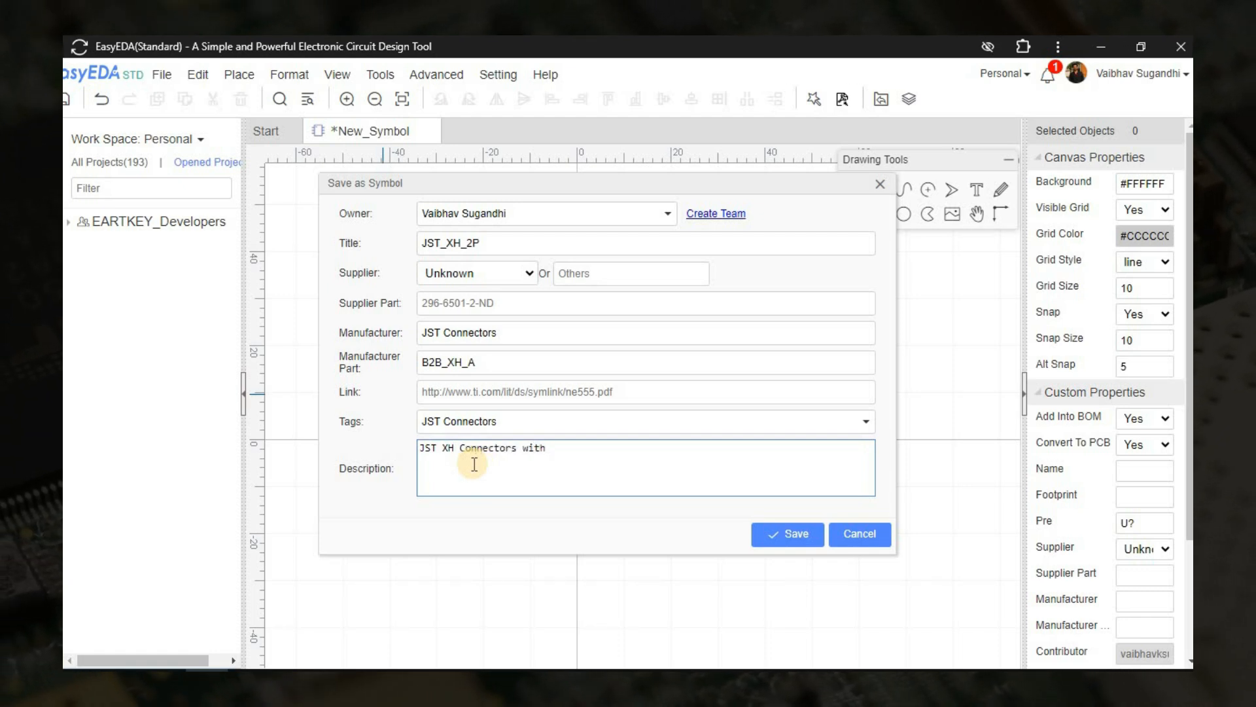
{"action": "type", "text": "2 pin"}
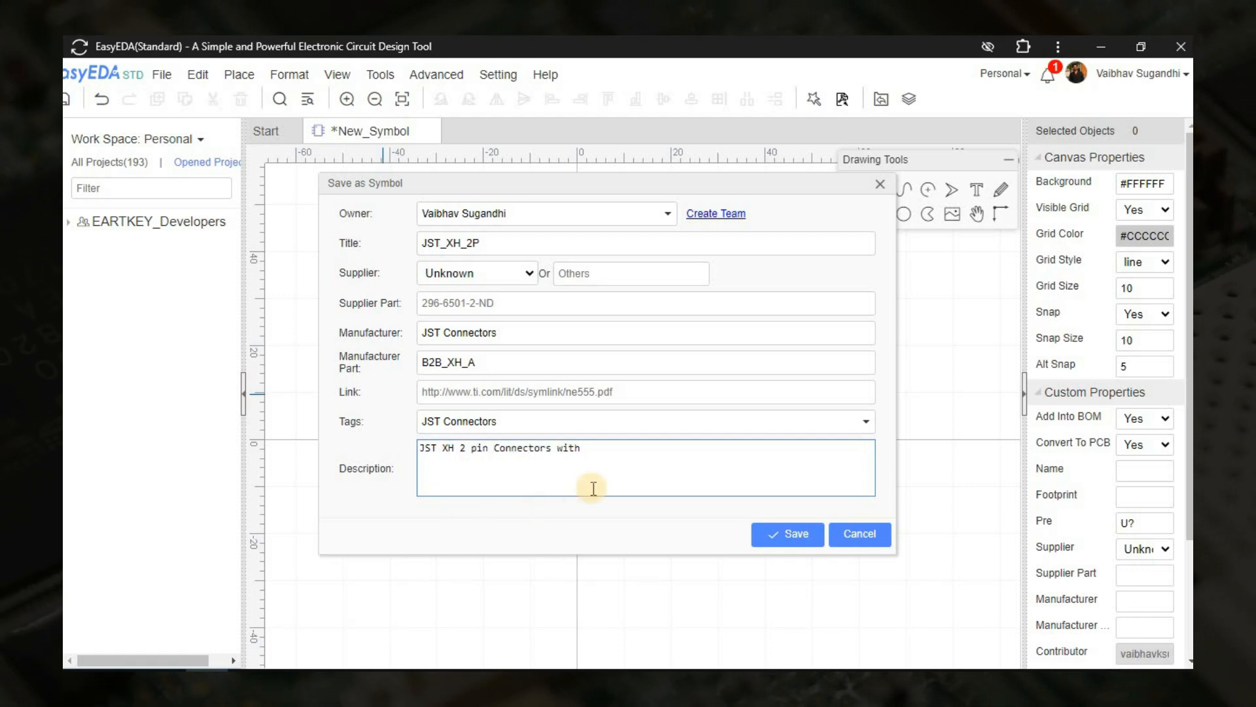
{"action": "type", "text": "connectors with"}
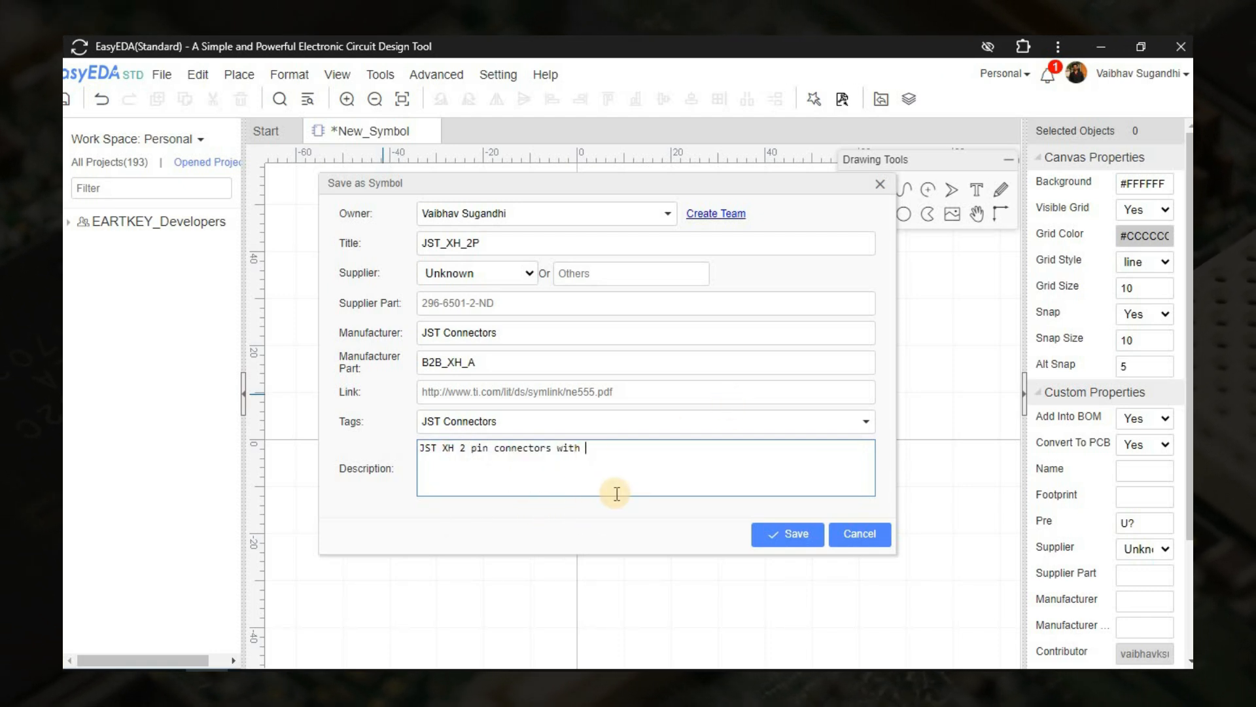
{"action": "type", "text": "2.54mm"}
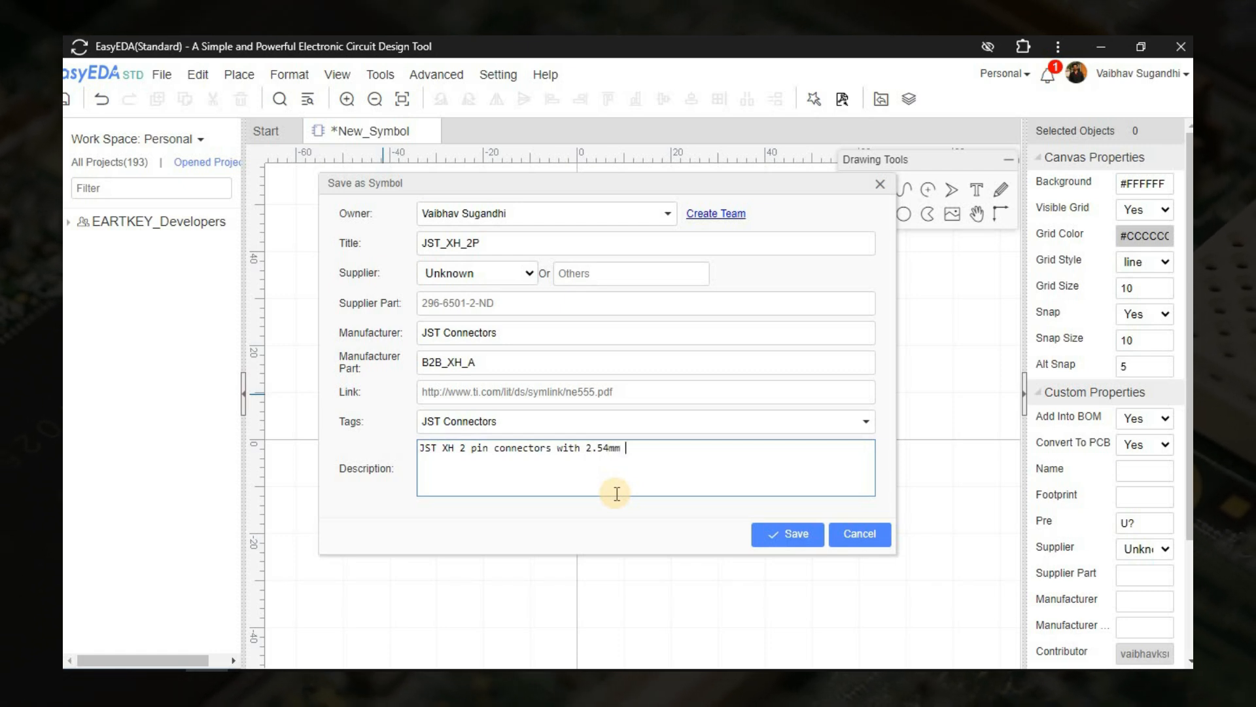
{"action": "type", "text": "pitch : Vaibhav"}
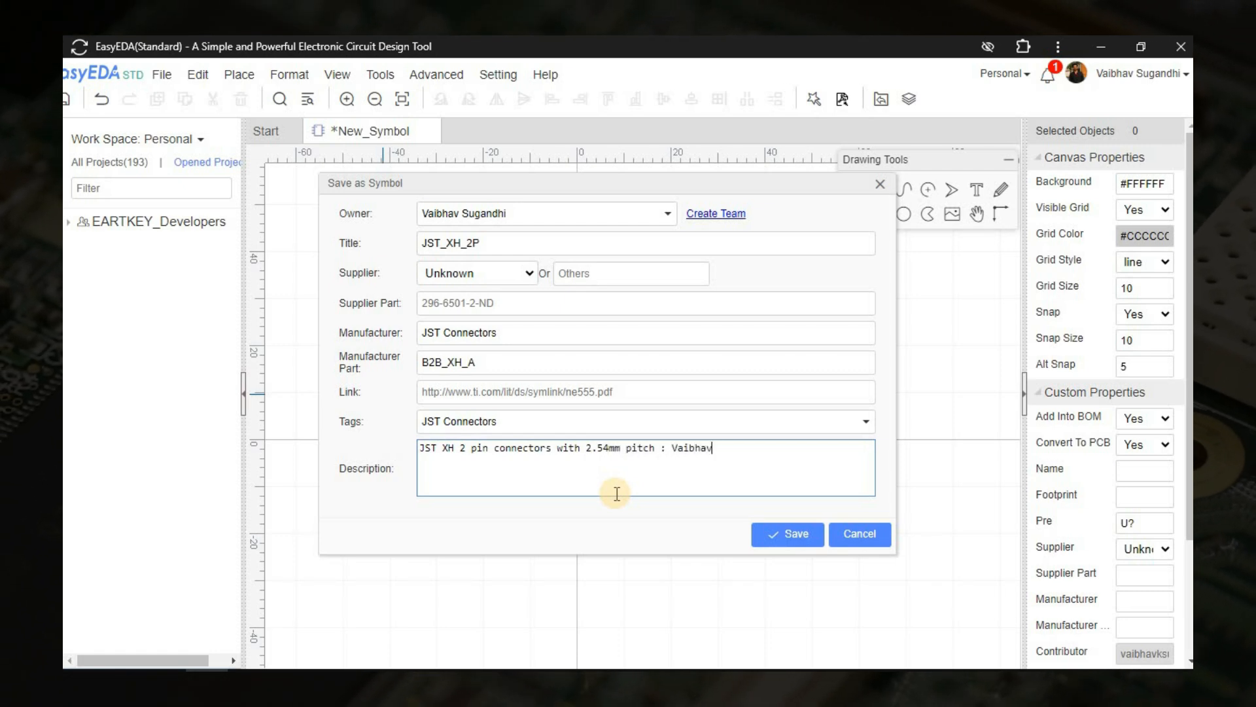
{"action": "left_click", "coordinate": [786, 534]}
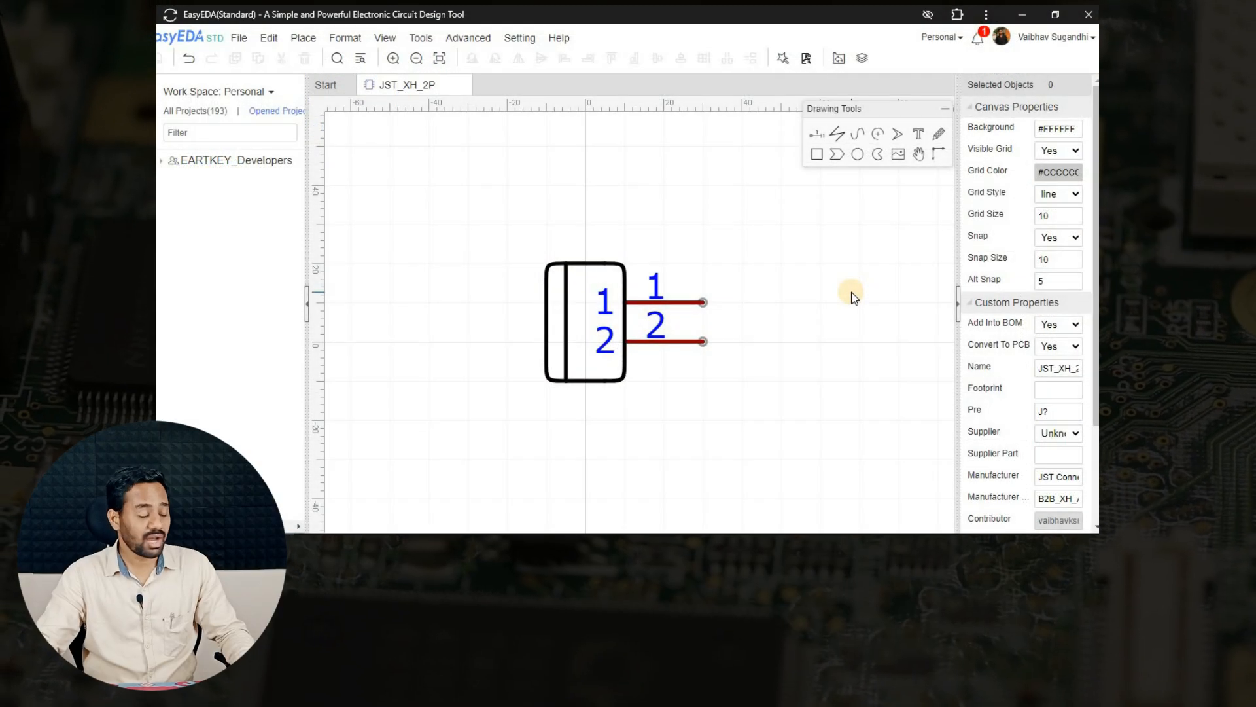
{"action": "mouse_move", "coordinate": [839, 311]}
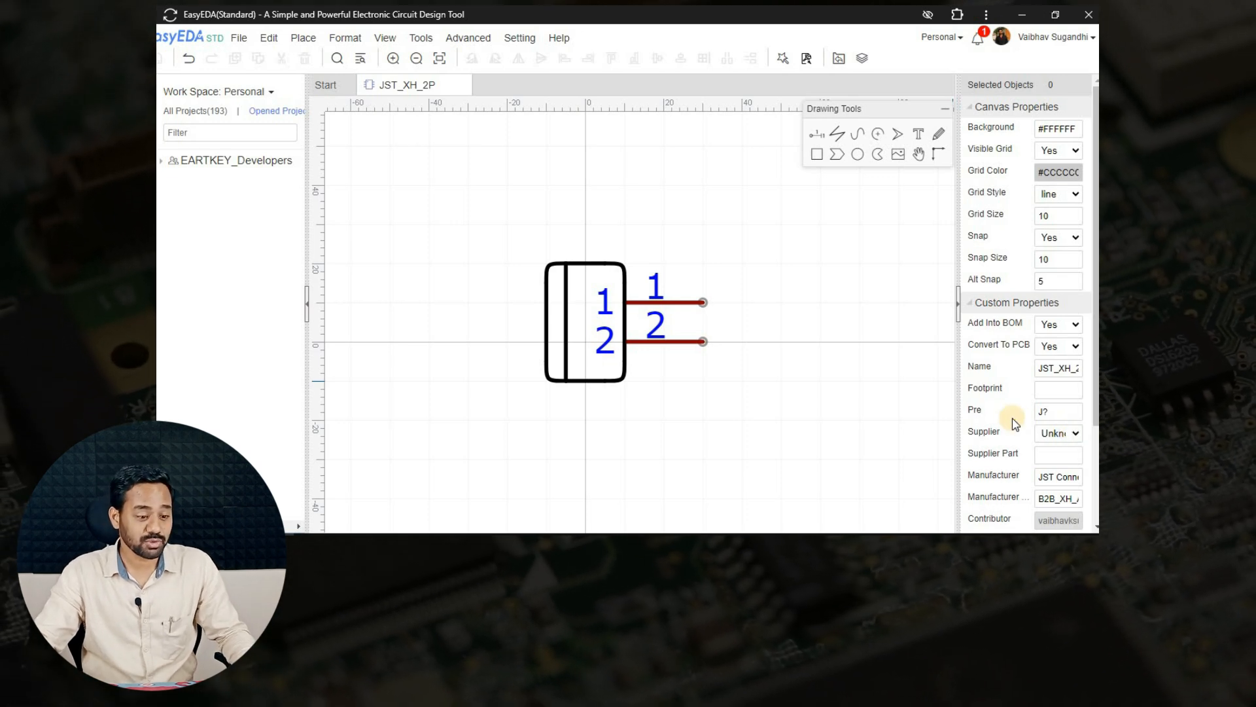
{"action": "mouse_move", "coordinate": [978, 428]}
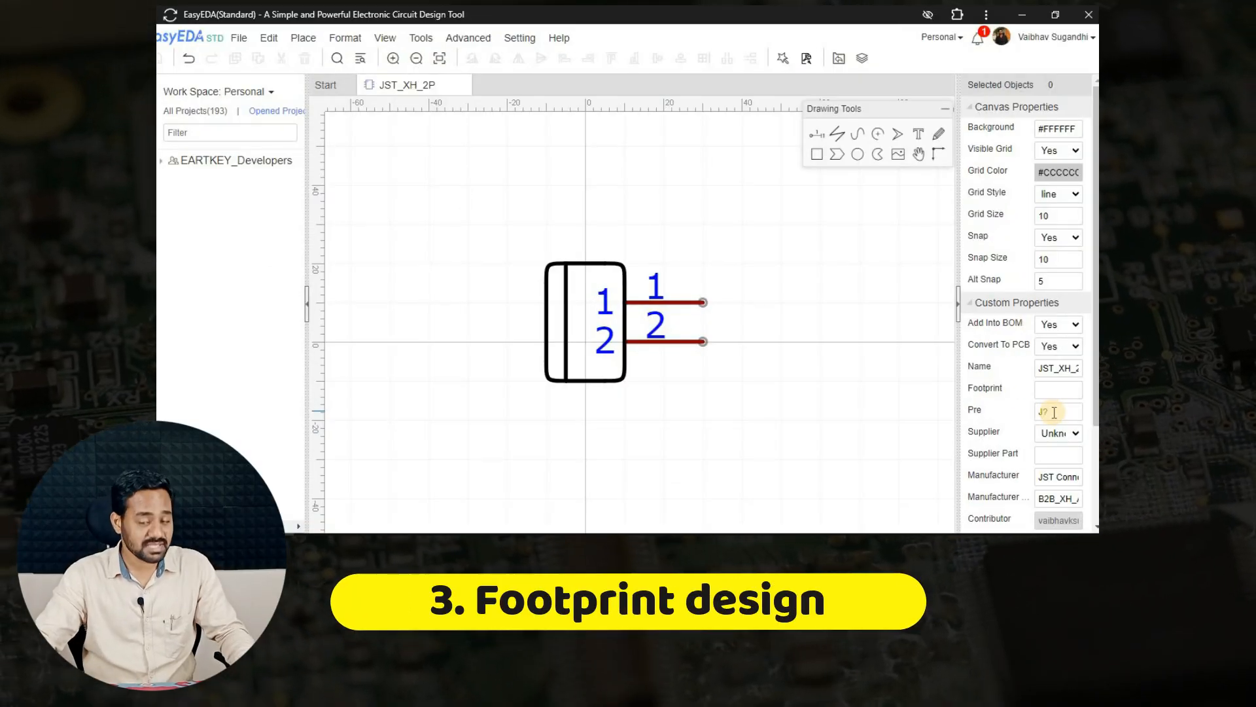
- Bring up the File menu to start a new document
{"action": "left_click", "coordinate": [238, 38]}
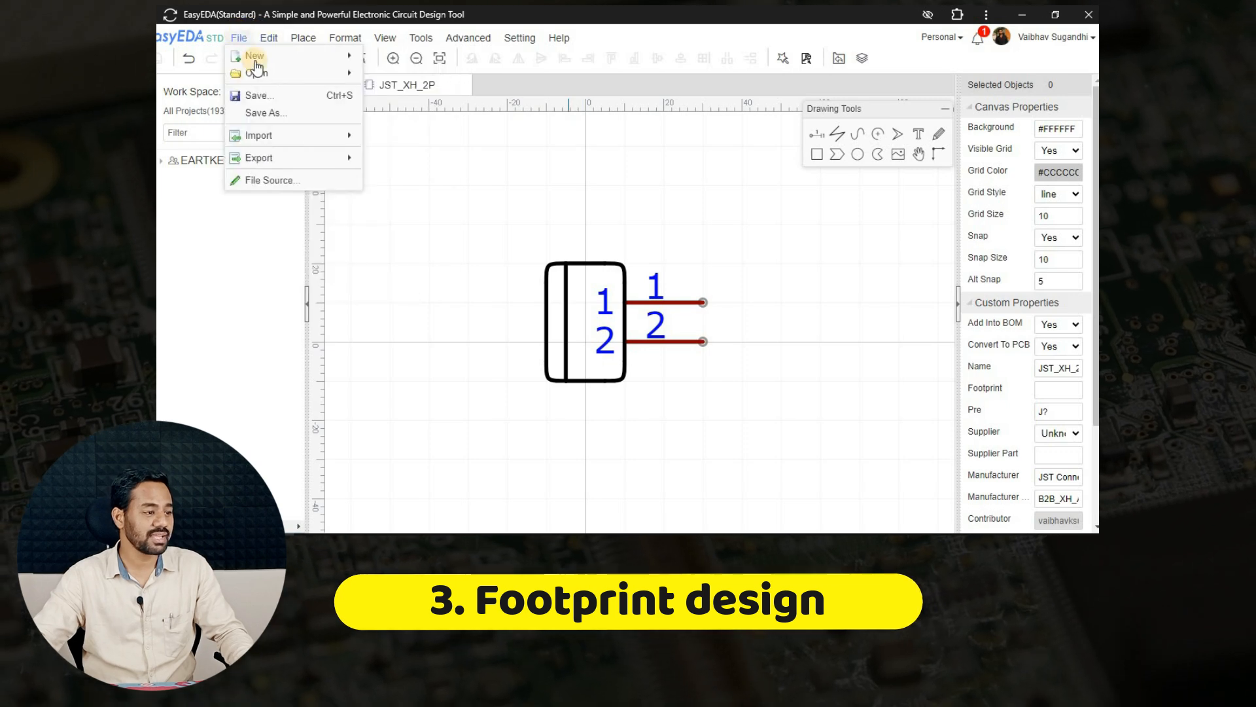
- Start a new PCB footprint and place a round through-hole pad
{"action": "left_click", "coordinate": [254, 55]}
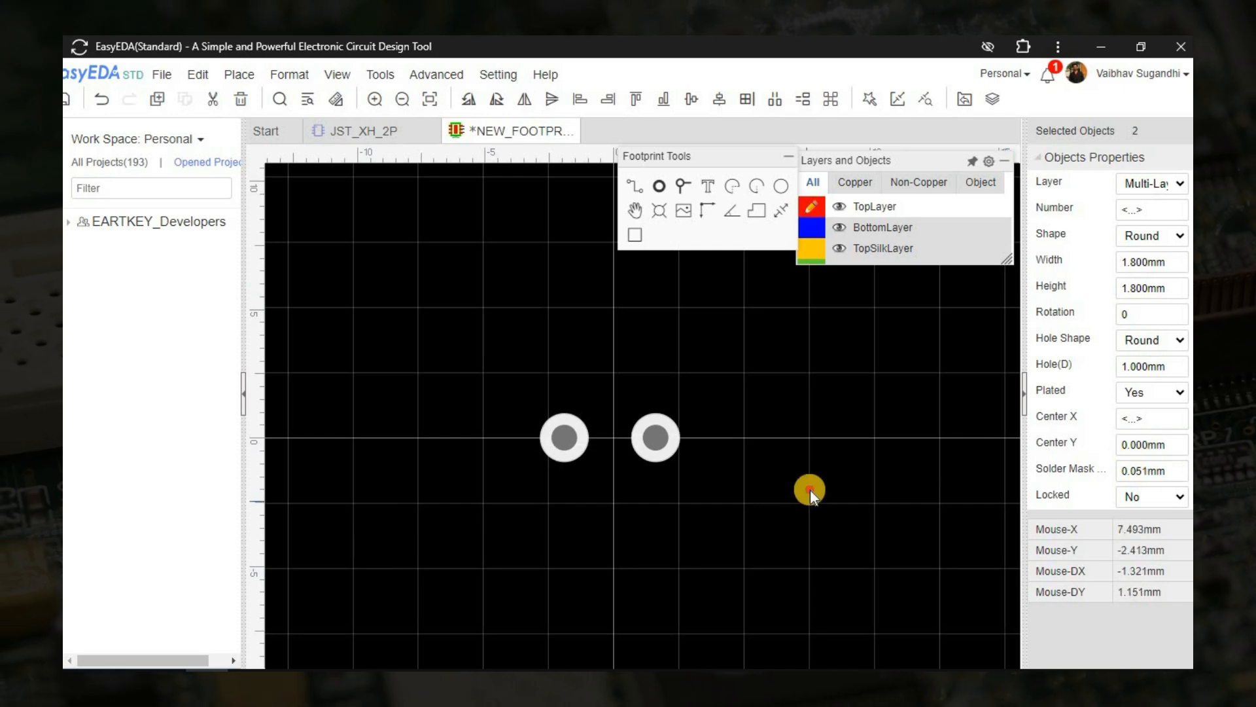
{"action": "left_click", "coordinate": [564, 438]}
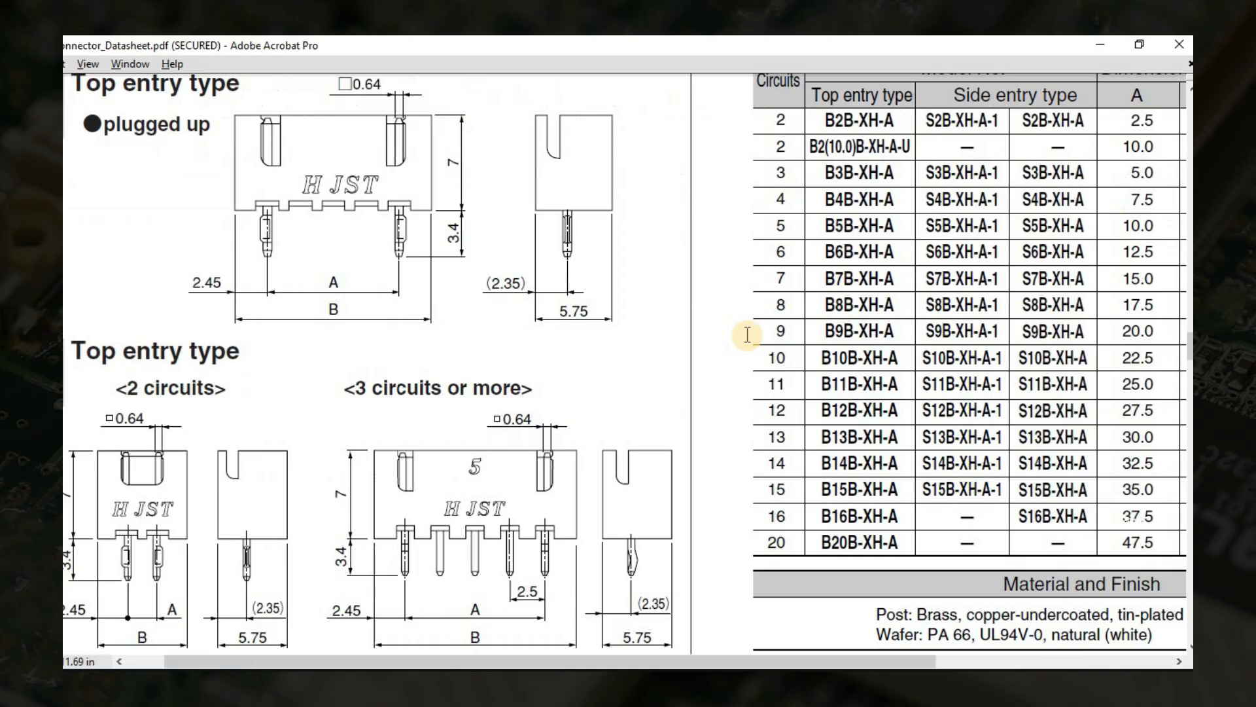
{"action": "mouse_move", "coordinate": [597, 397]}
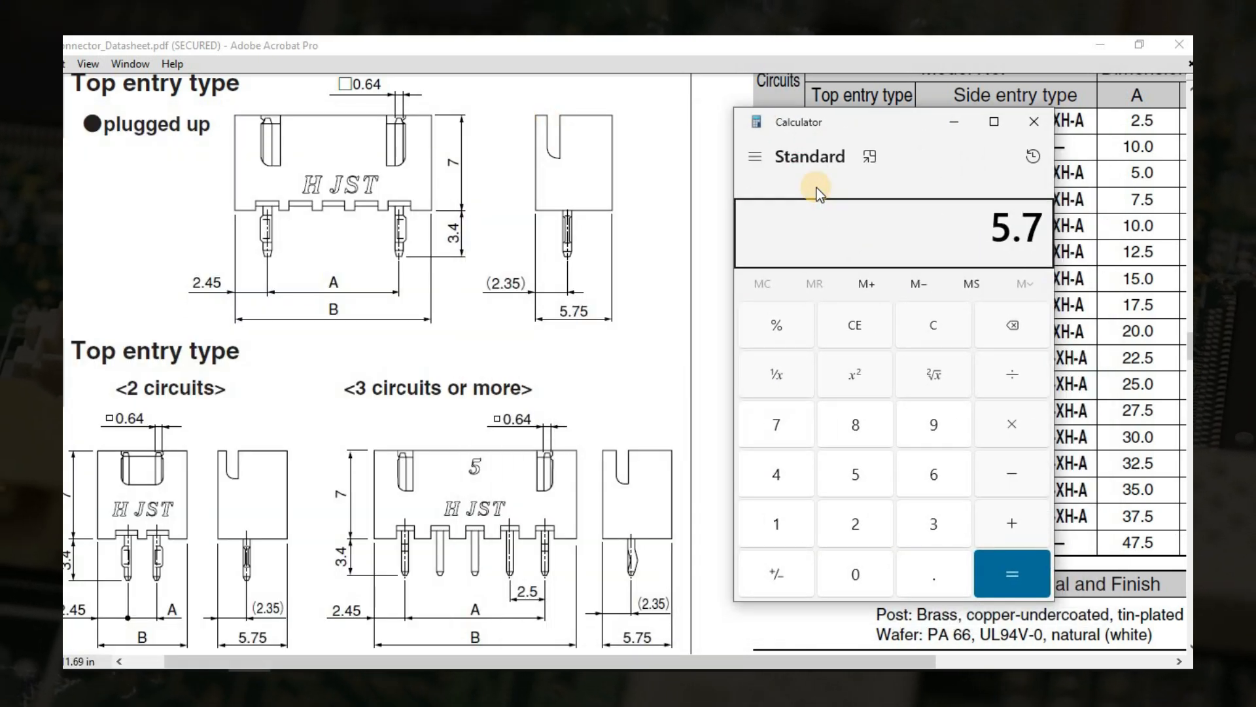
- Switch to the datasheet's top-entry dimension table in Acrobat
{"action": "left_click", "coordinate": [1011, 573]}
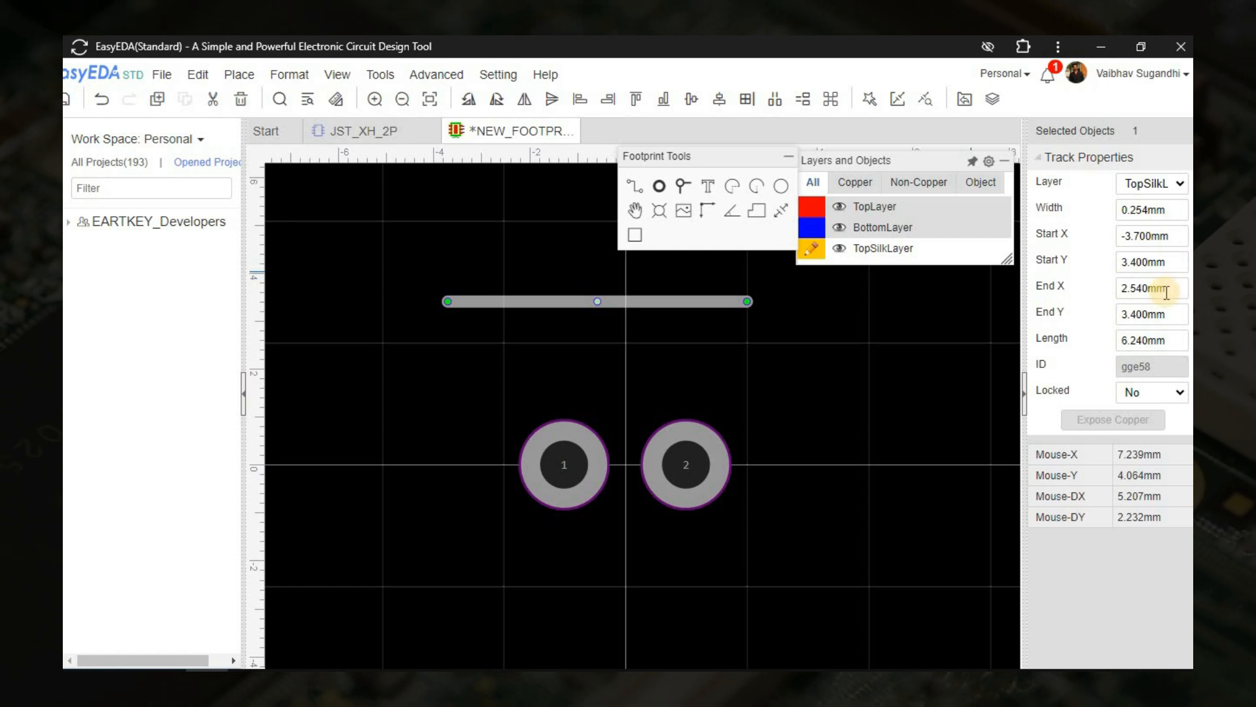
- Draw the top-silkscreen outline line across the pads, adjusting its end coordinate
{"action": "left_click", "coordinate": [577, 352]}
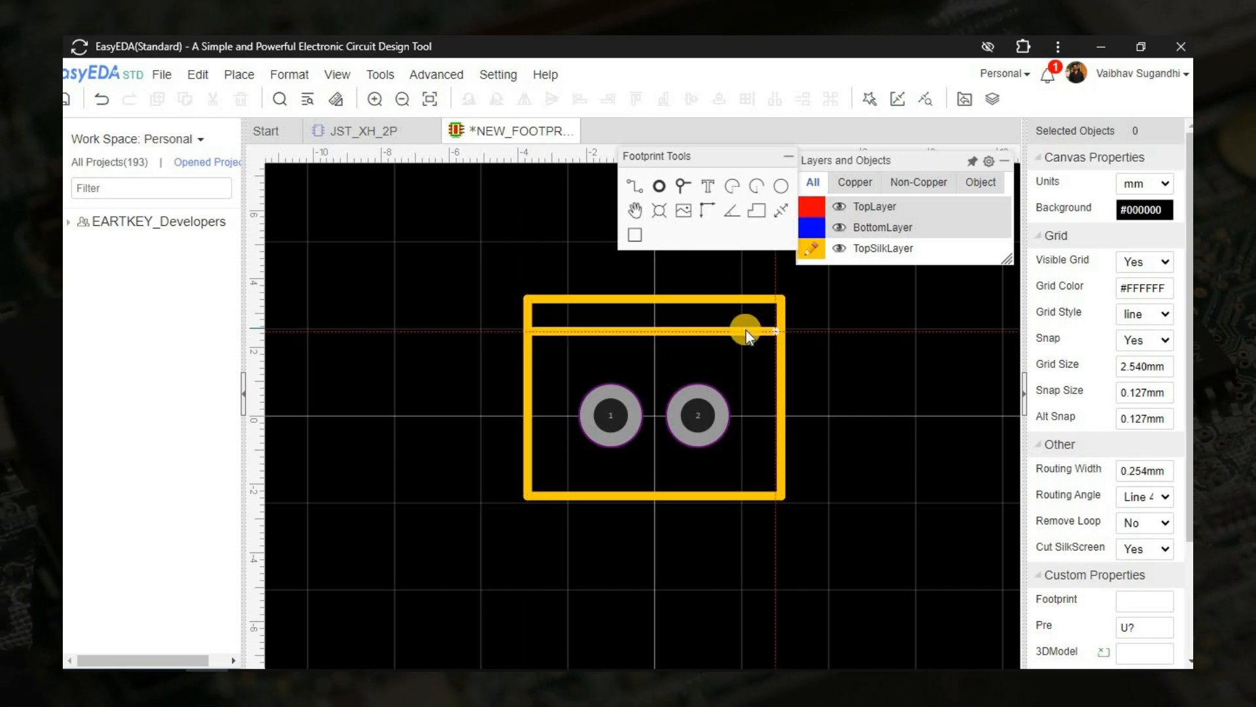
{"action": "left_click", "coordinate": [649, 331]}
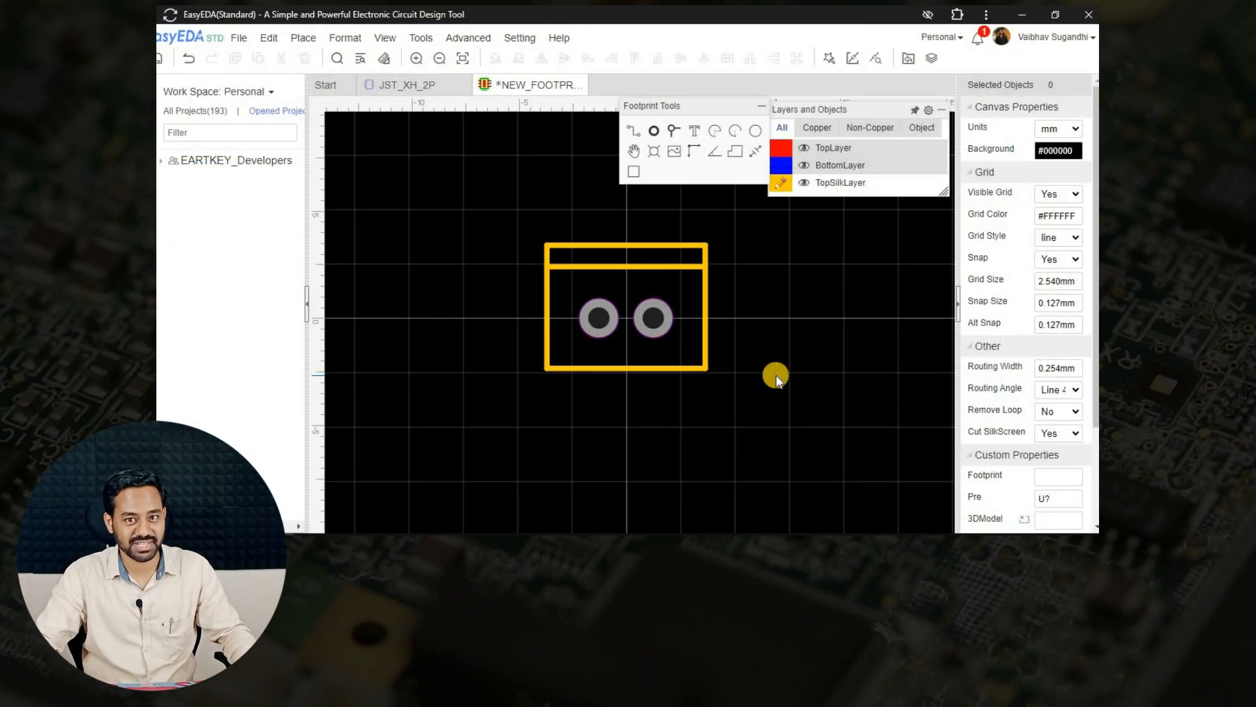
{"action": "mouse_move", "coordinate": [646, 343]}
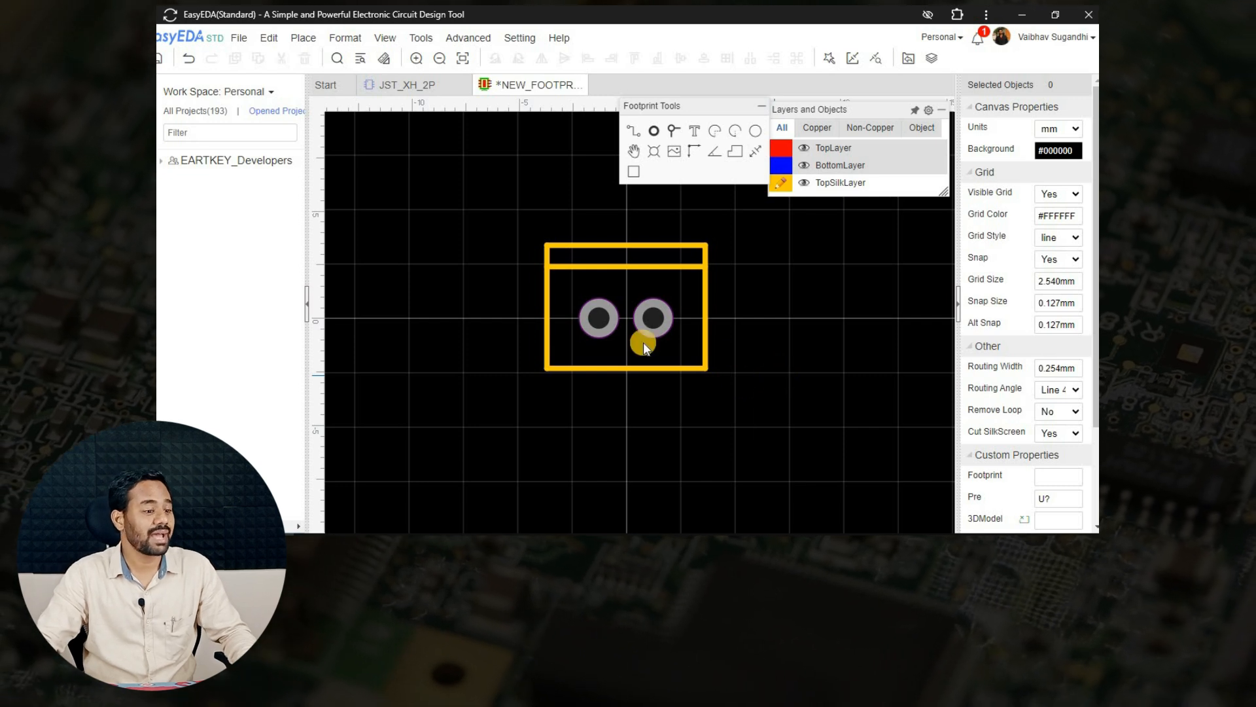
{"action": "mouse_move", "coordinate": [840, 455]}
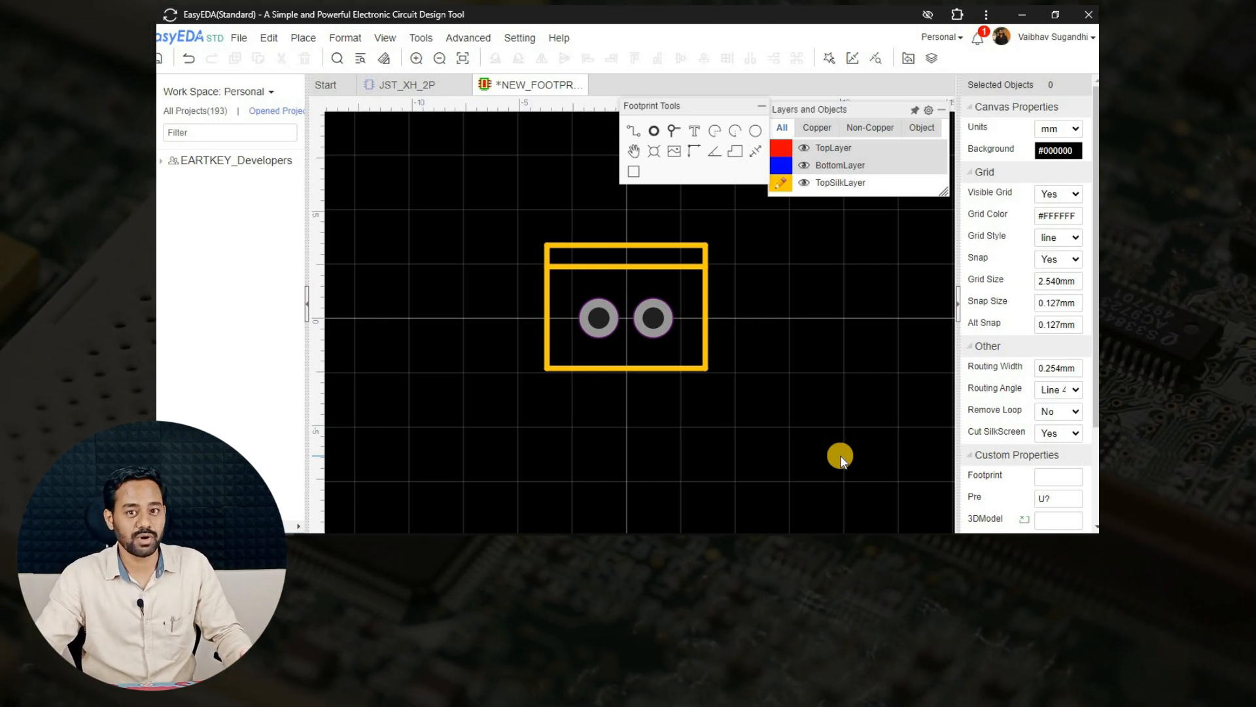
{"action": "mouse_move", "coordinate": [582, 227]}
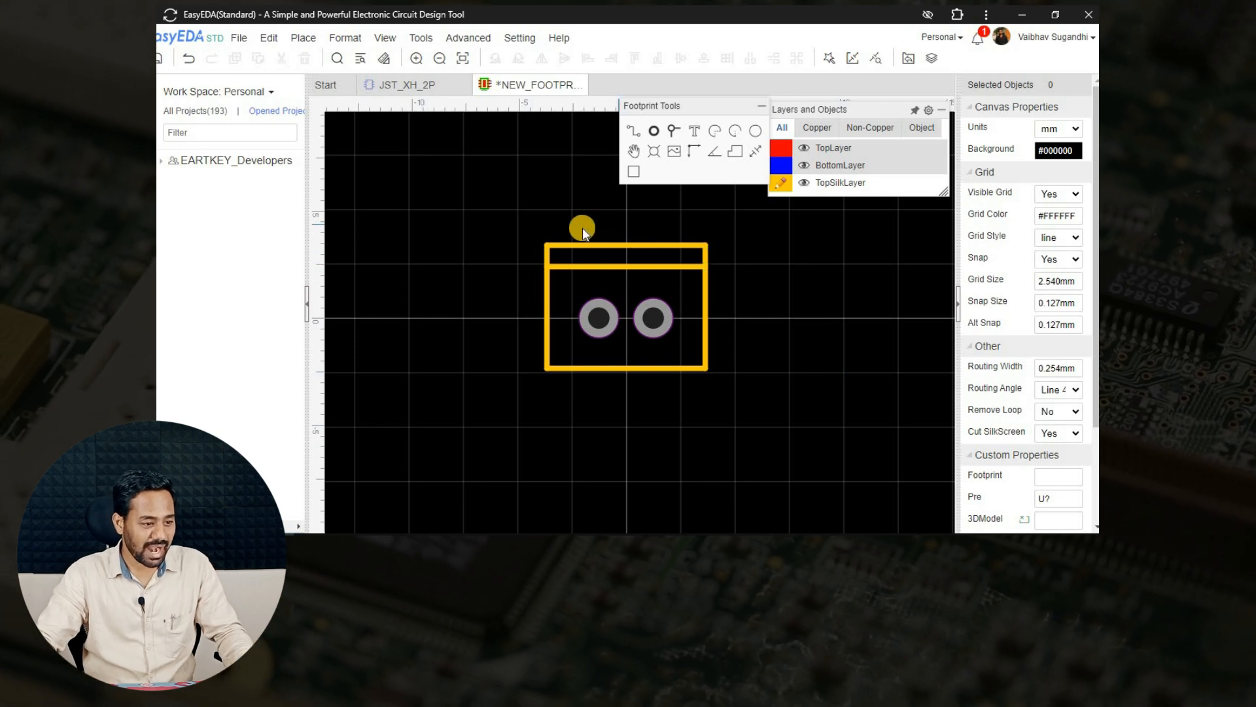
{"action": "mouse_move", "coordinate": [831, 302]}
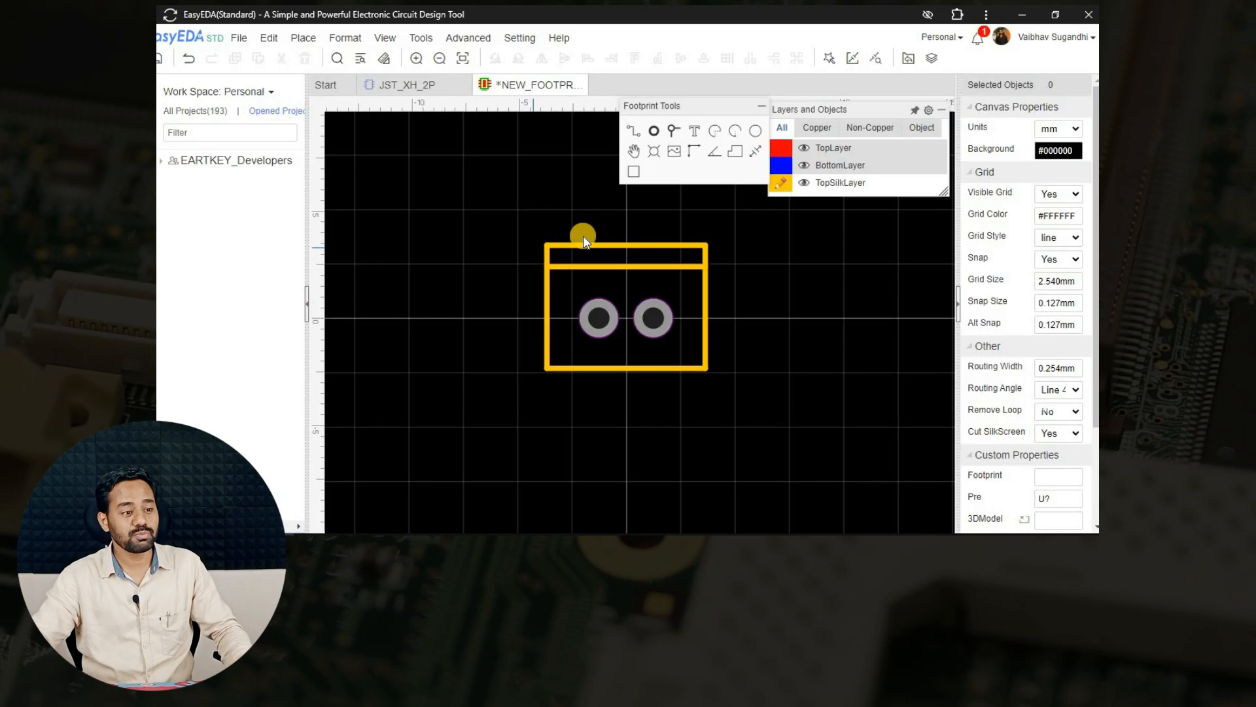
{"action": "mouse_move", "coordinate": [470, 210]}
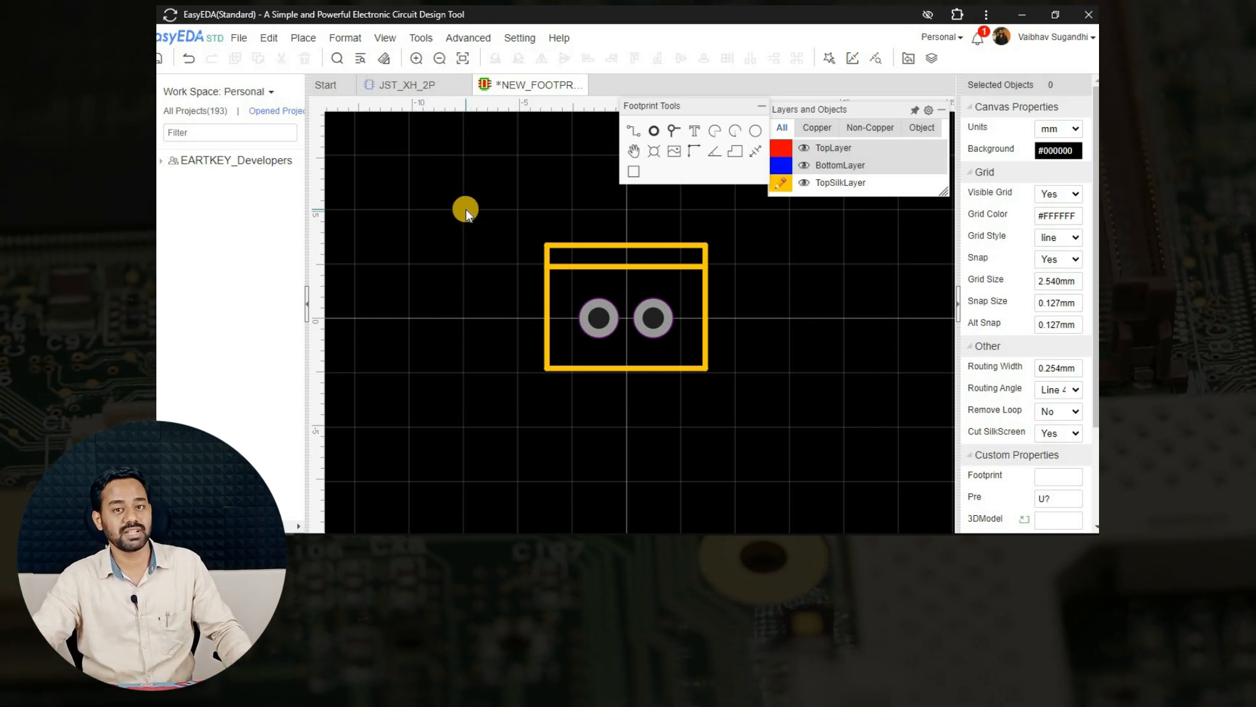
{"action": "mouse_move", "coordinate": [475, 208]}
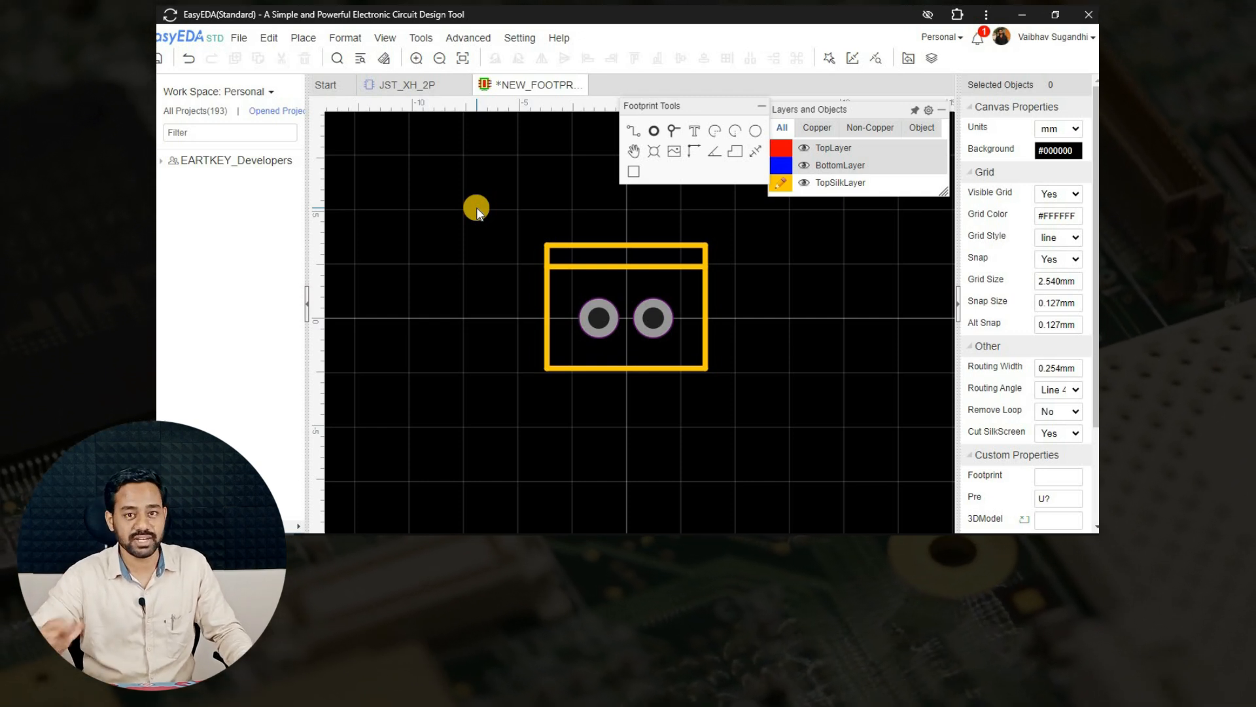
{"action": "mouse_move", "coordinate": [526, 271]}
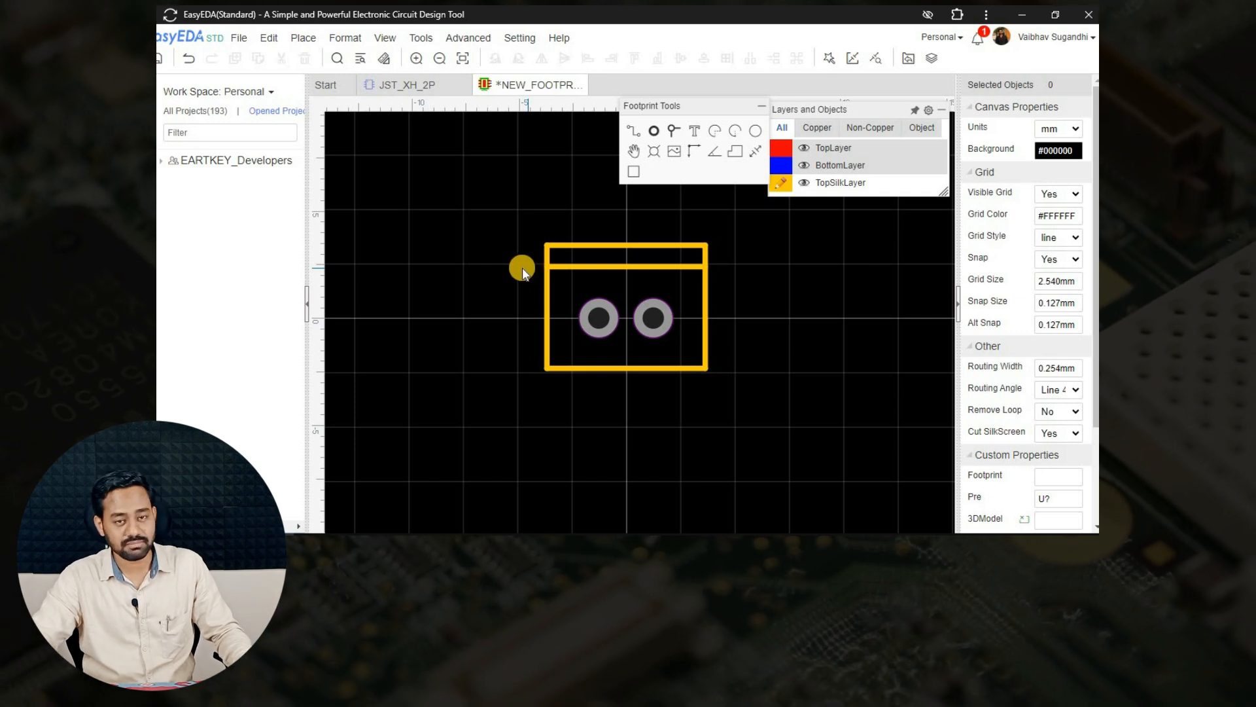
{"action": "mouse_move", "coordinate": [791, 275]}
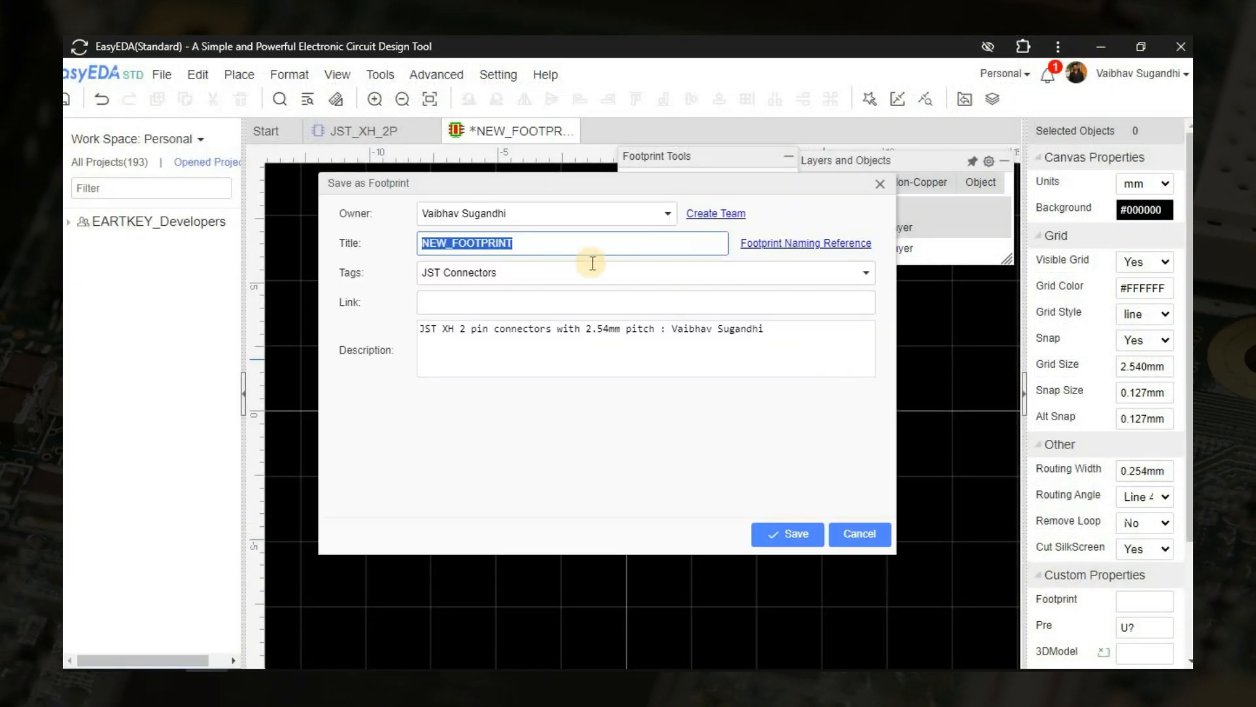
- Save the footprint titled JST_XH_2P_2.54 from the Save as Footprint dialog
{"action": "type", "text": "JST_"}
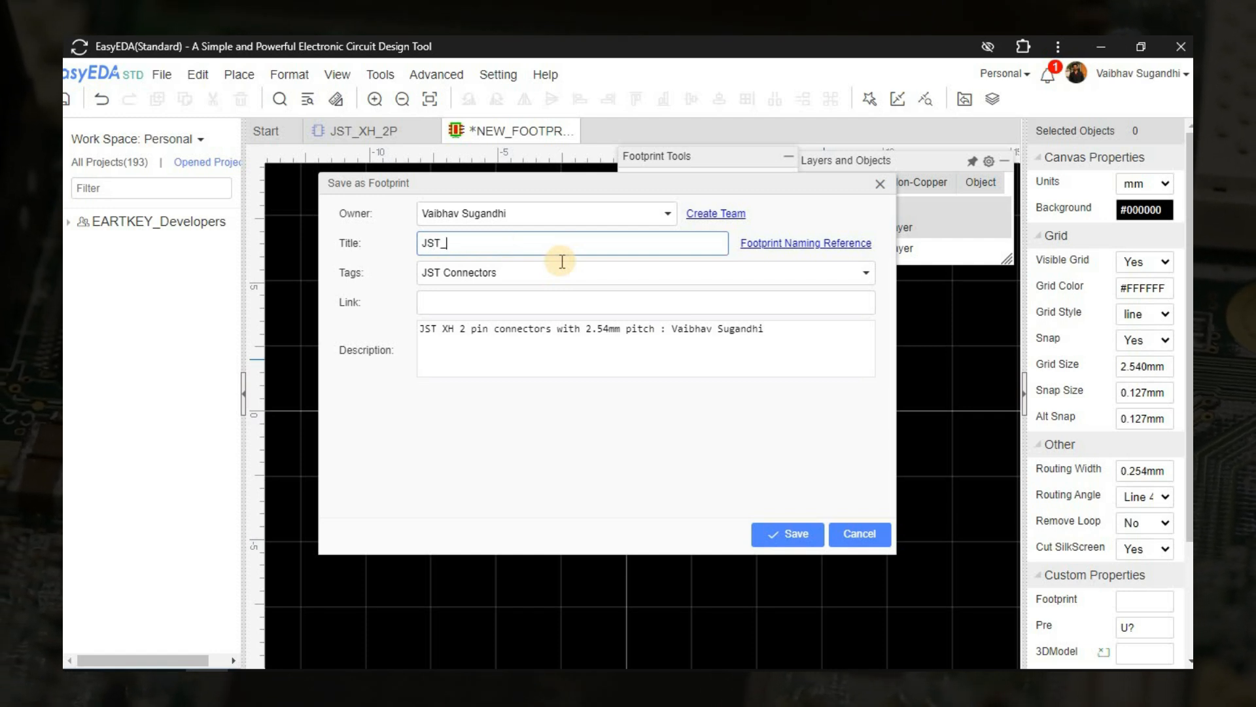
{"action": "type", "text": "XH_2P_2"}
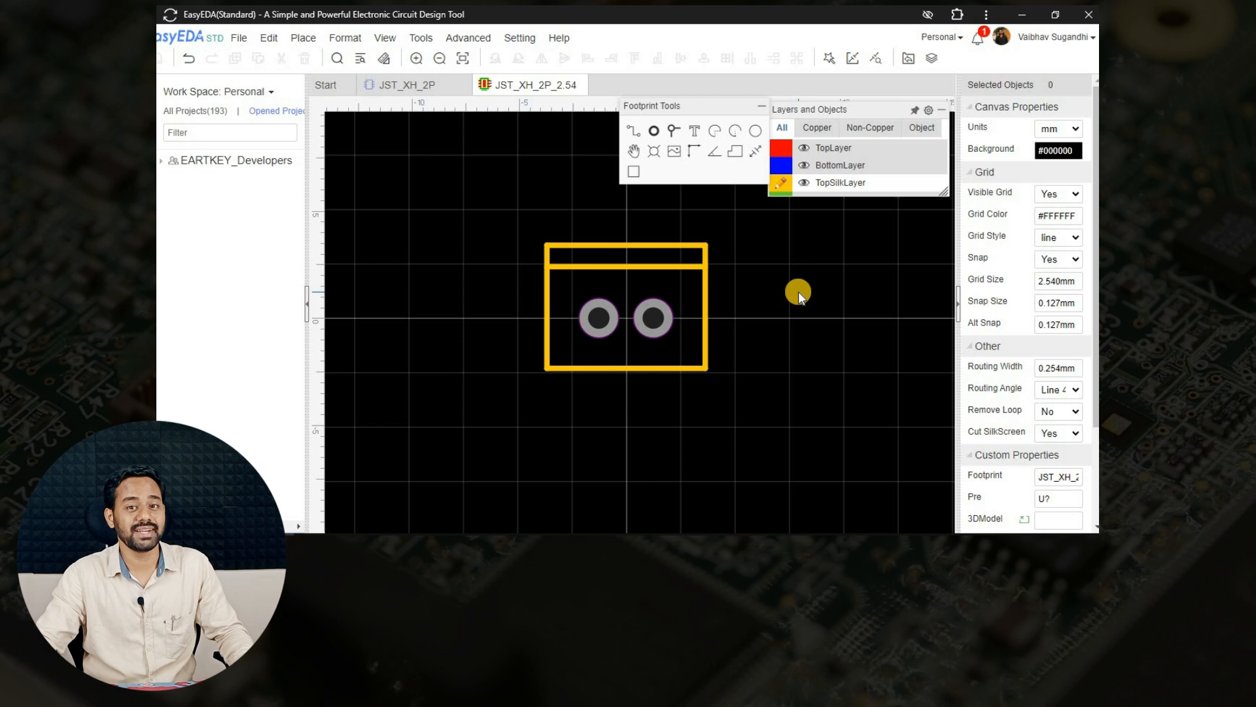
{"action": "mouse_move", "coordinate": [742, 287]}
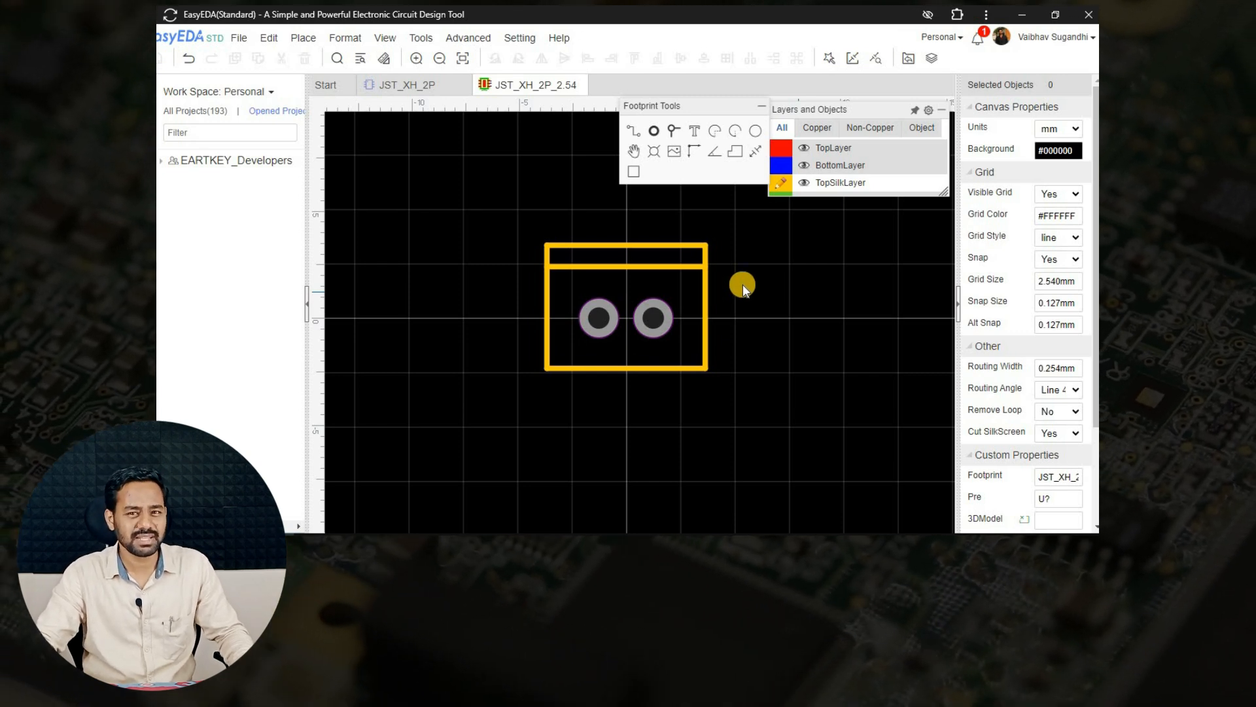
{"action": "left_click", "coordinate": [408, 84]}
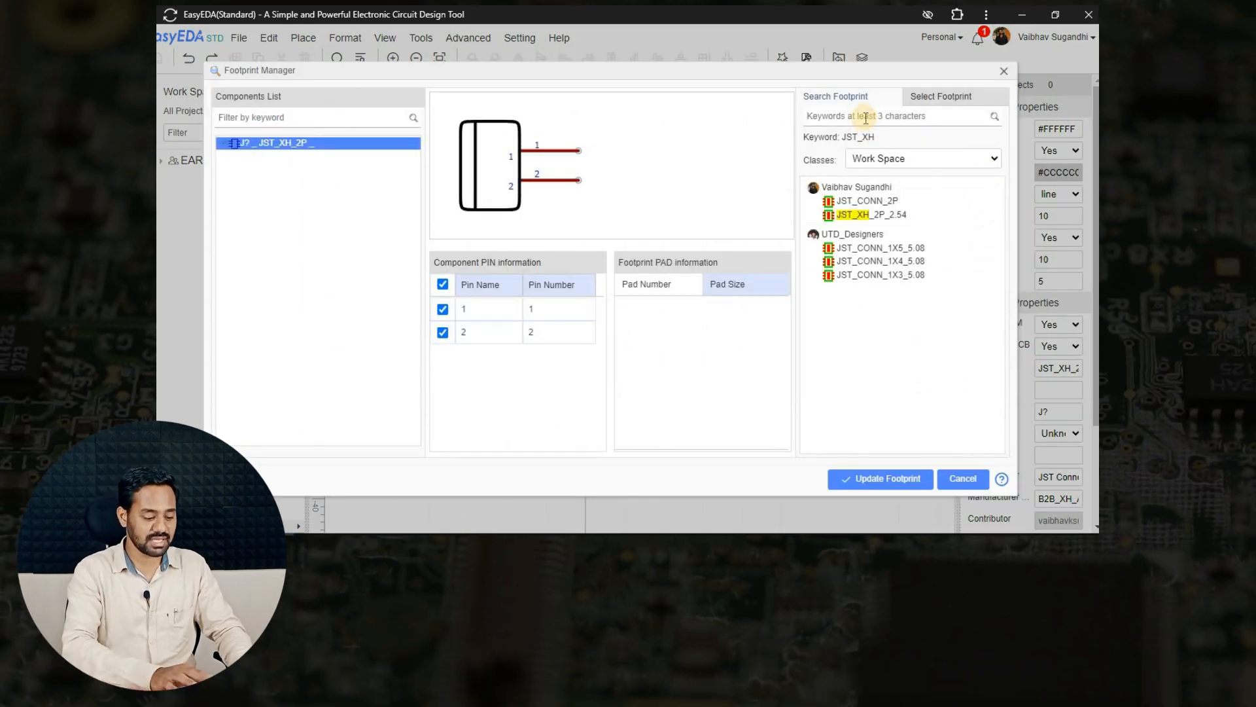
- Search JST_XH in Footprint Manager, assign JST_XH_2P_2.54 to the symbol, and save it
{"action": "type", "text": "JST_"}
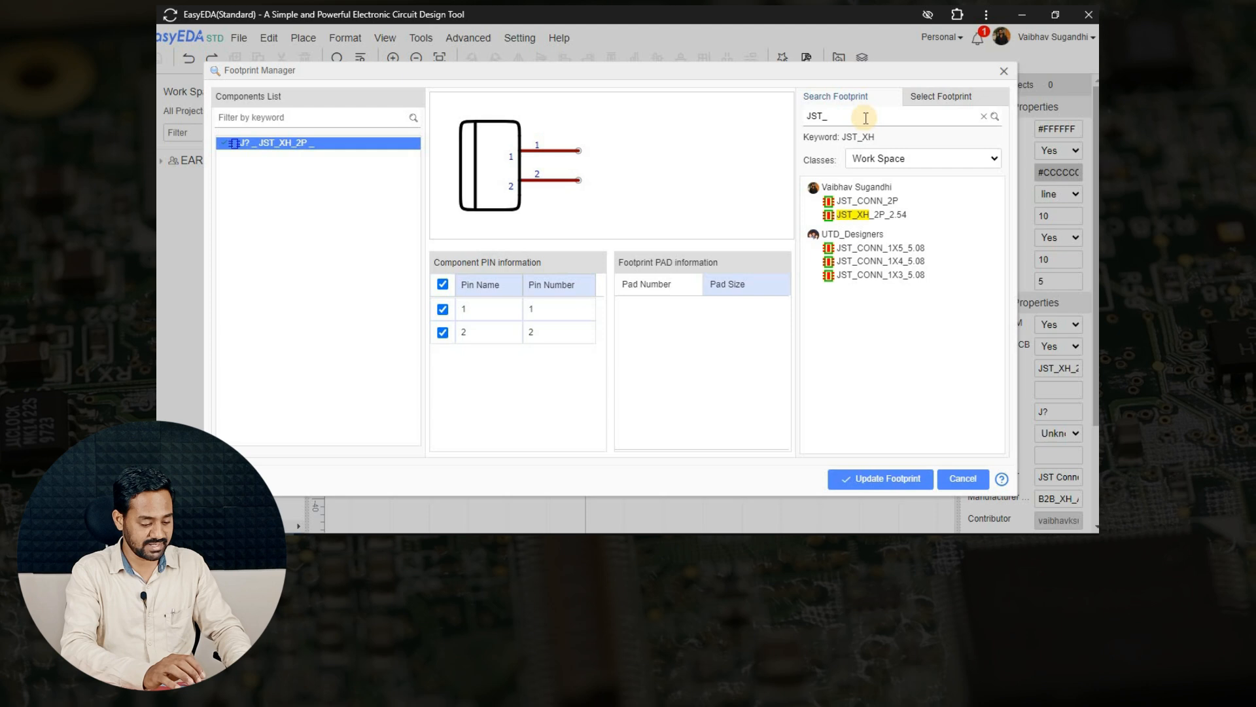
{"action": "type", "text": "XH"}
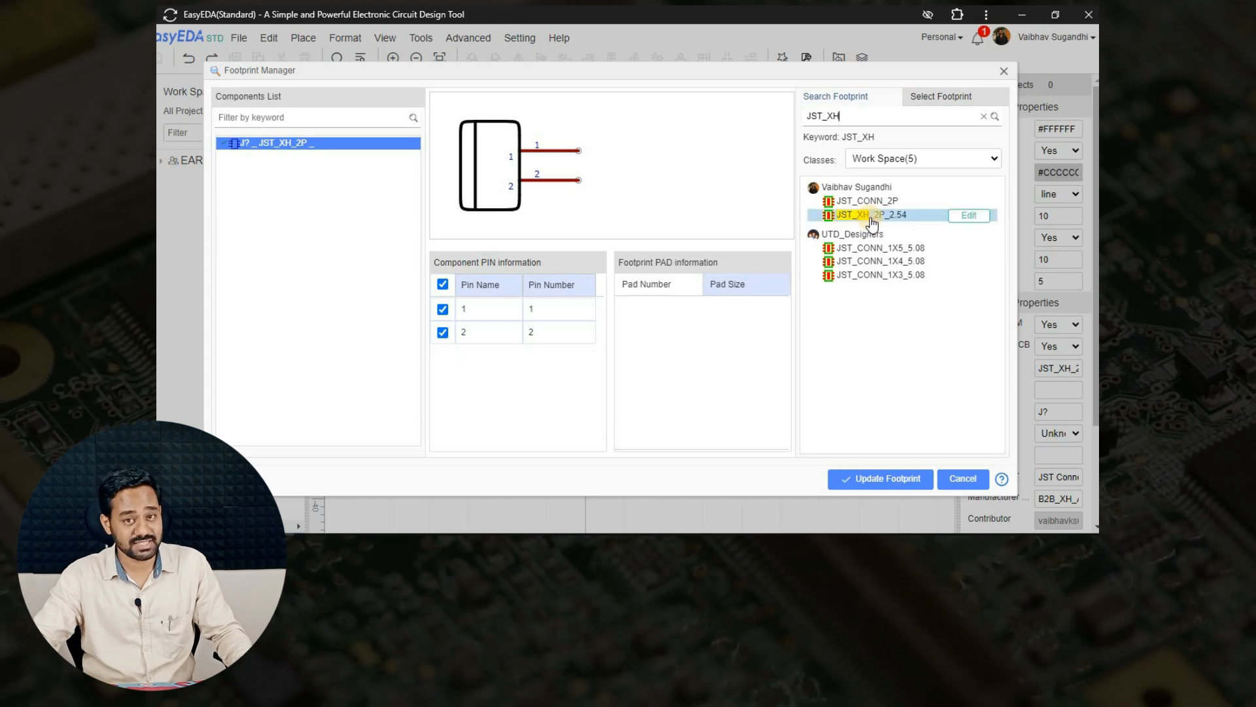
{"action": "mouse_move", "coordinate": [871, 217]}
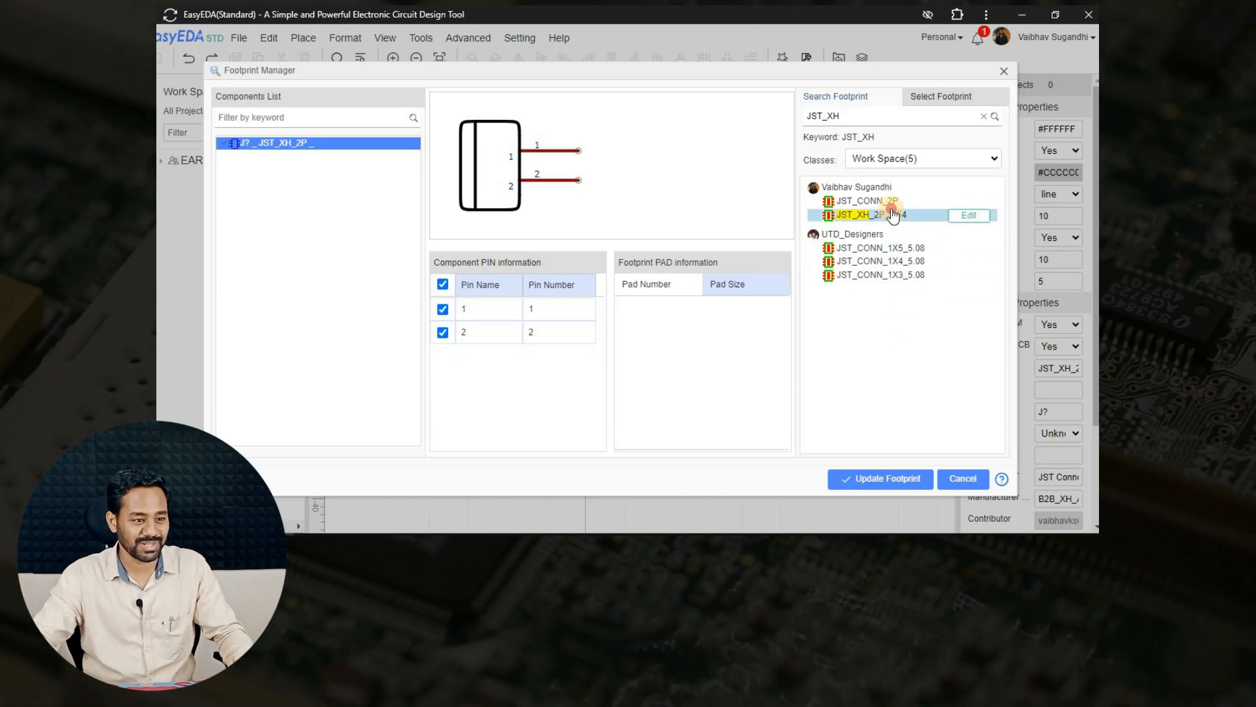
{"action": "left_click", "coordinate": [861, 215]}
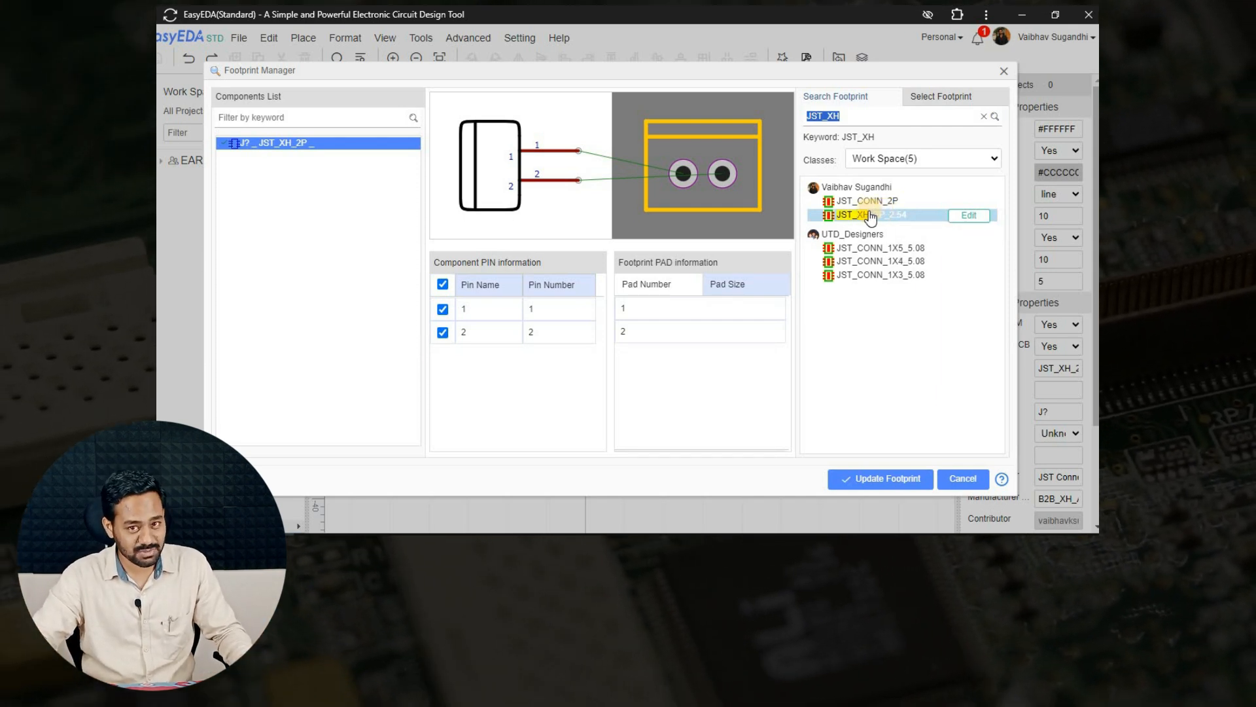
{"action": "mouse_move", "coordinate": [865, 215]}
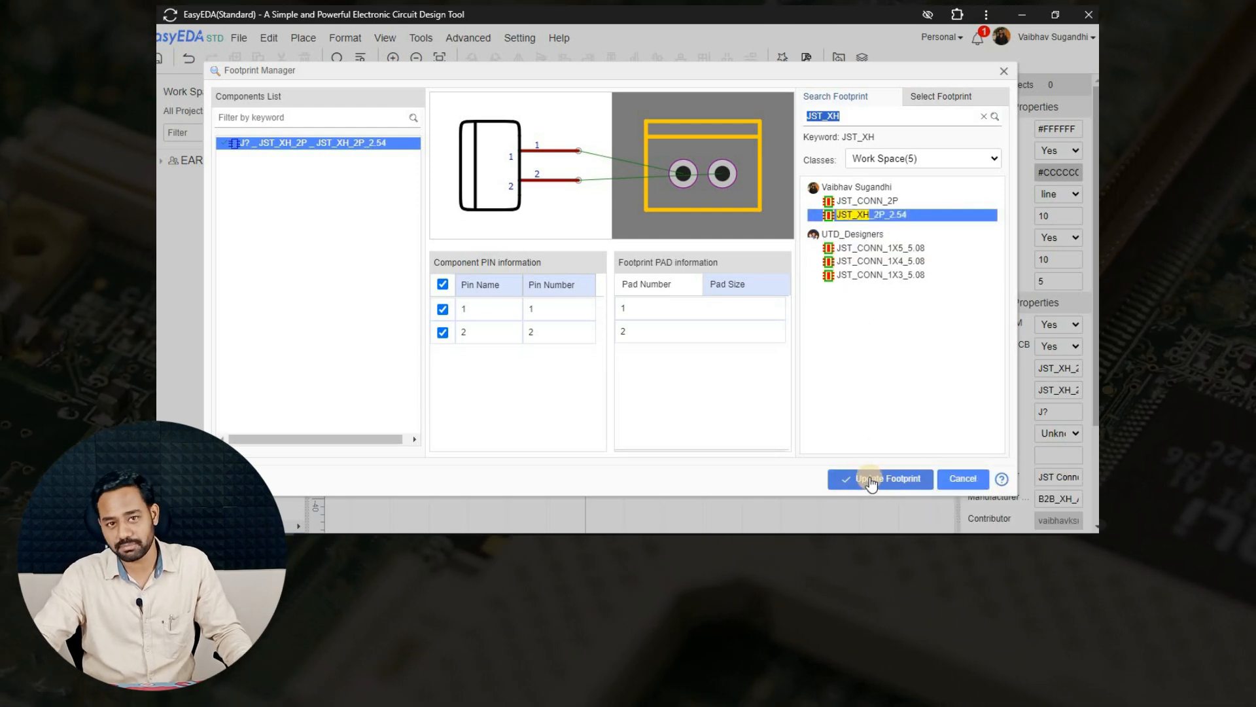
{"action": "left_click", "coordinate": [879, 479]}
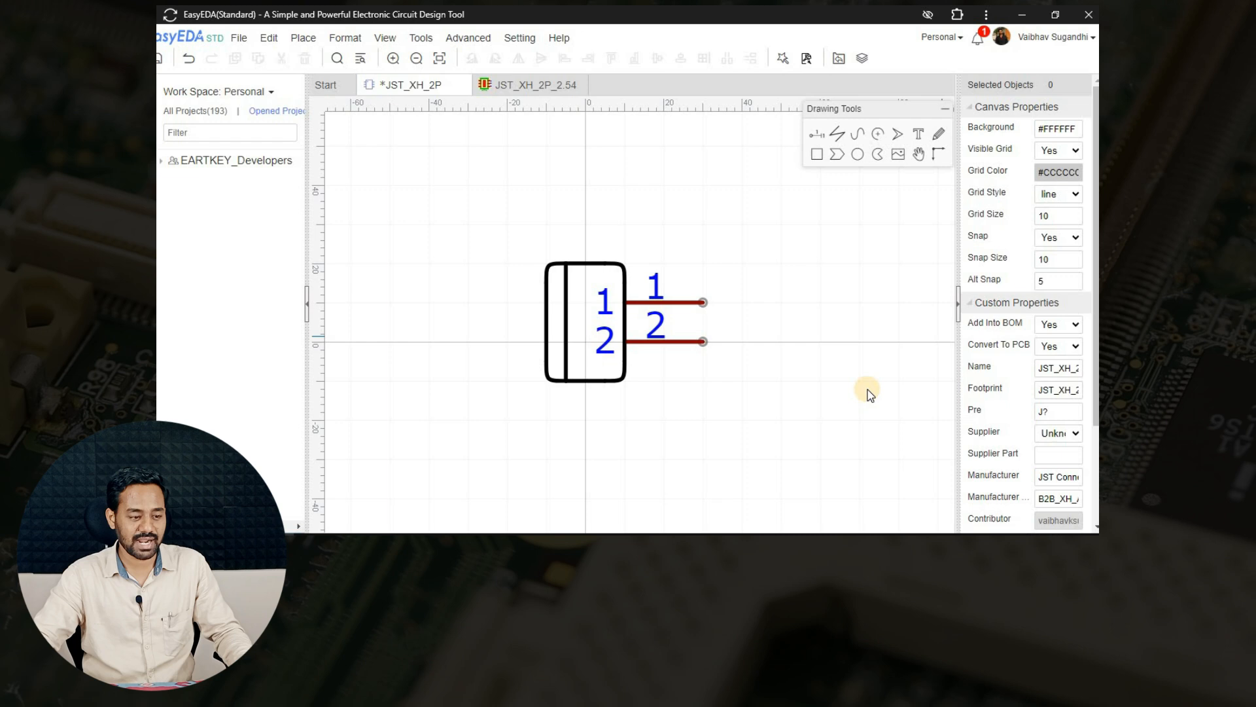
{"action": "key", "text": "ctrl+s"}
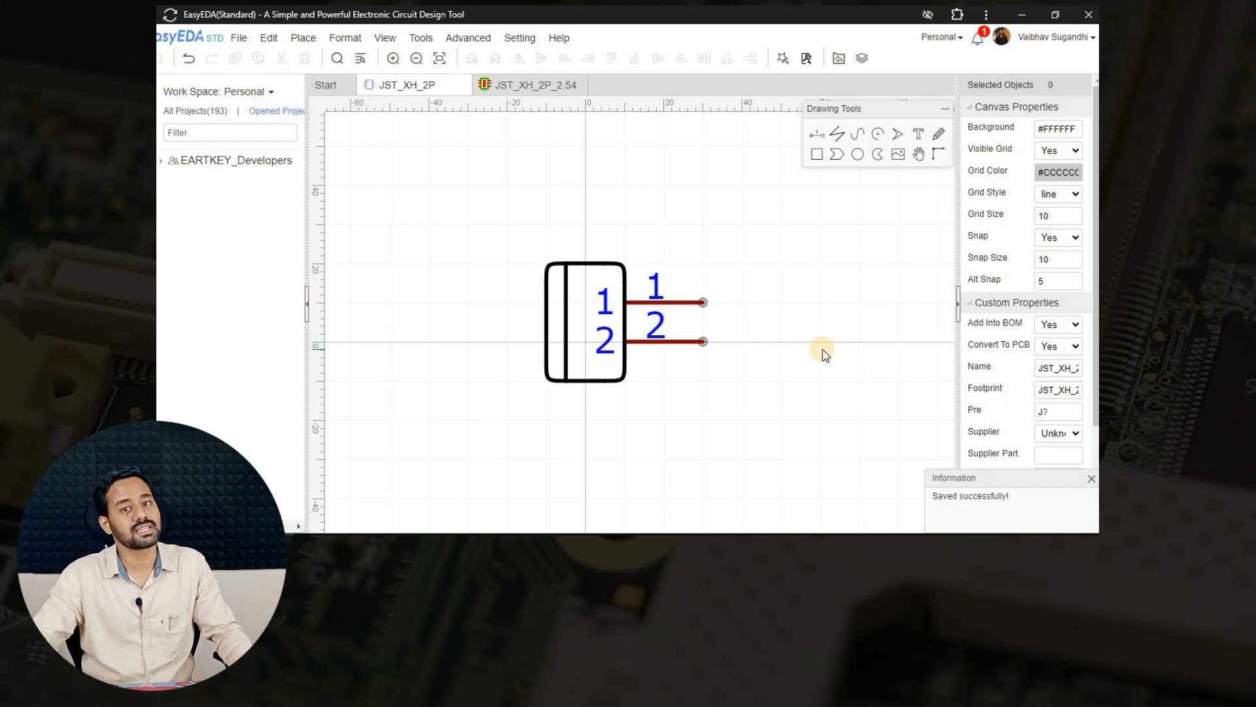